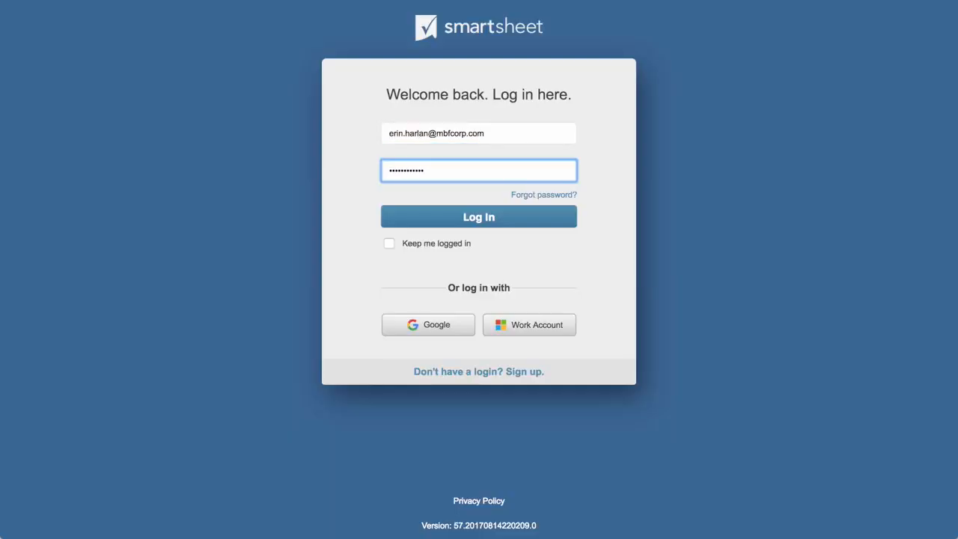
- Log in to Smartsheet and land on the Marketing Workspace home view
click(479, 215)
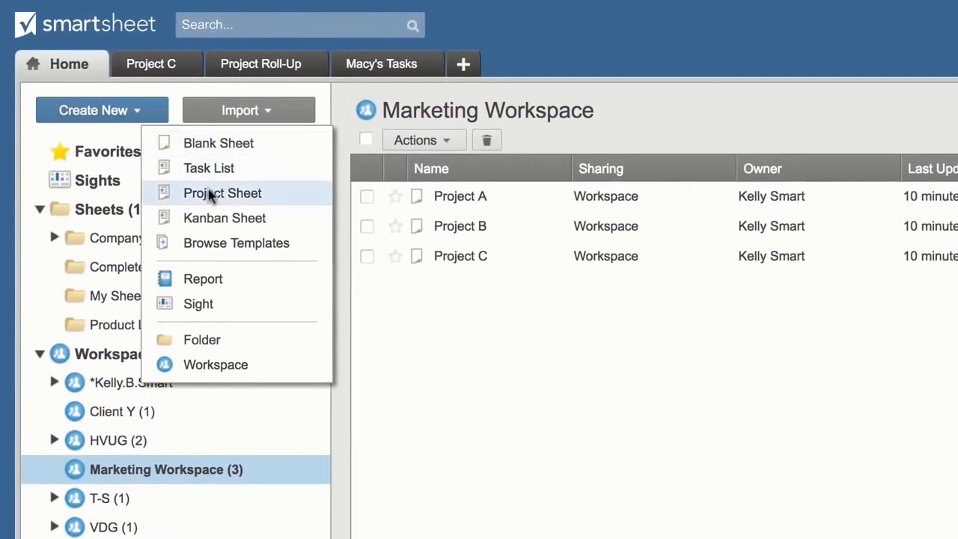
mouse_move(261, 117)
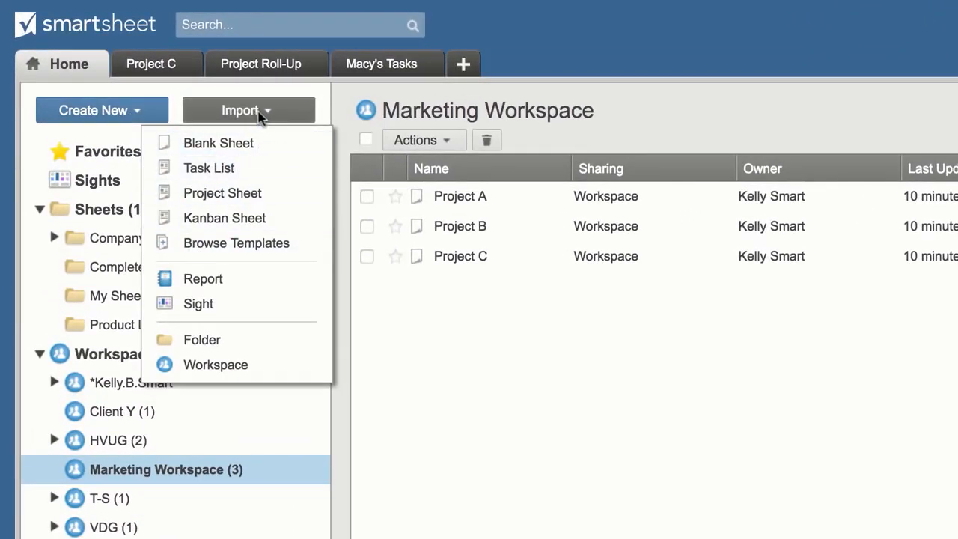
- Open the Project C sheet from its tab
click(245, 110)
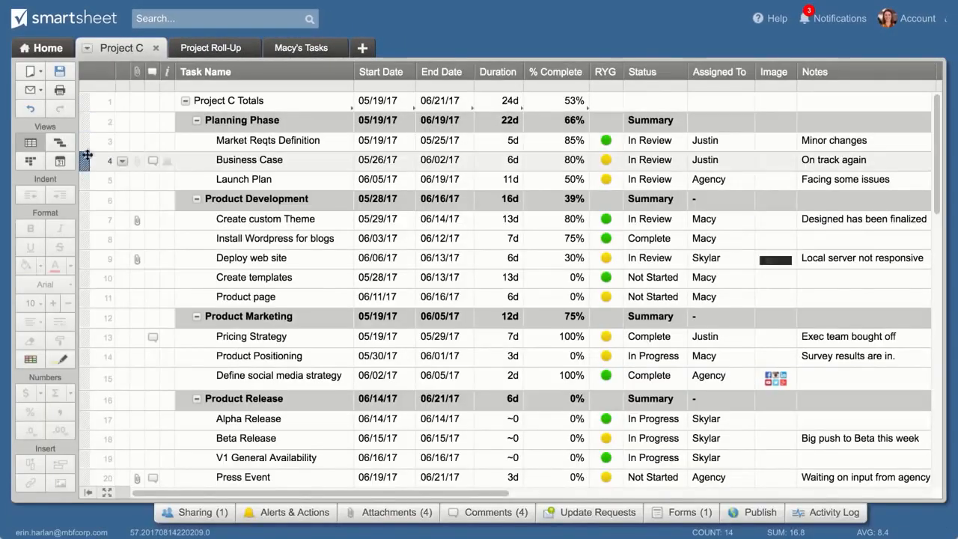
click(641, 72)
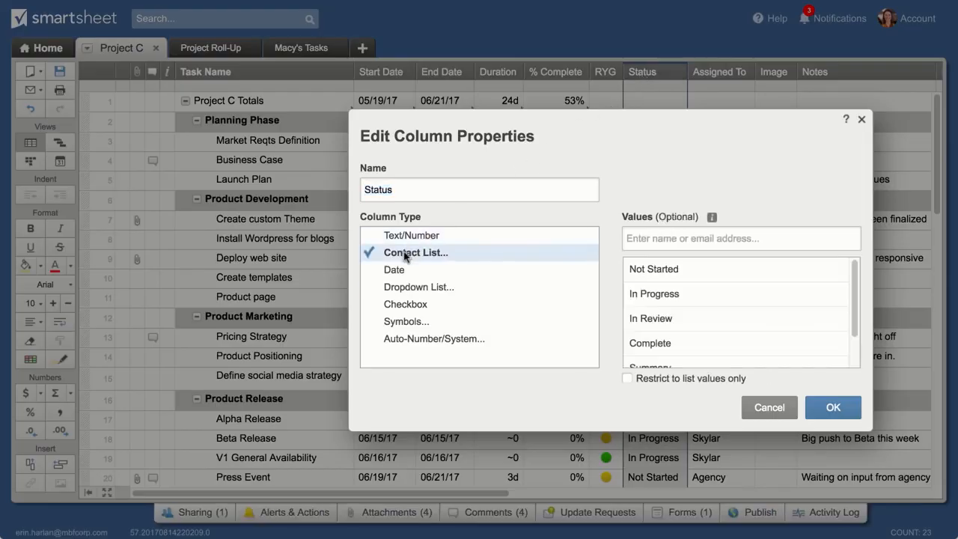
click(394, 269)
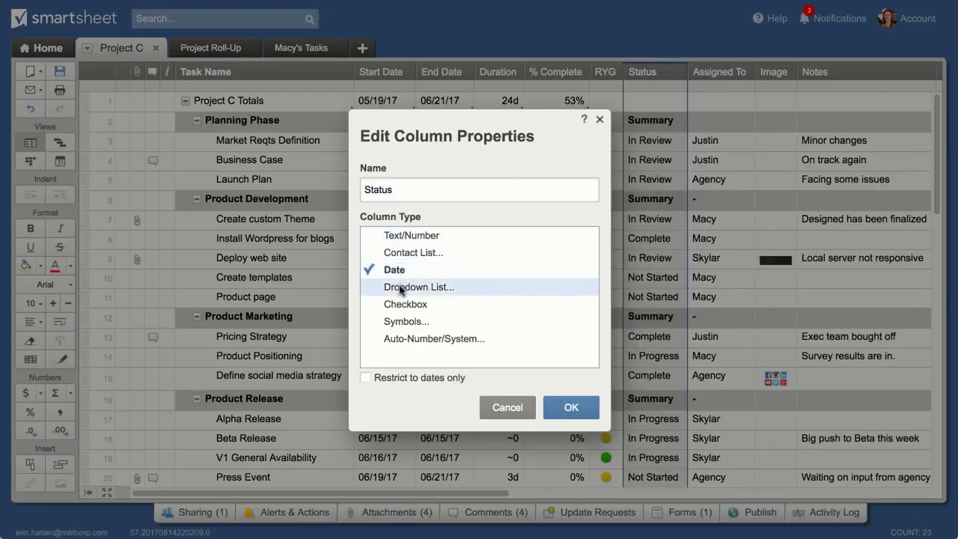
click(406, 304)
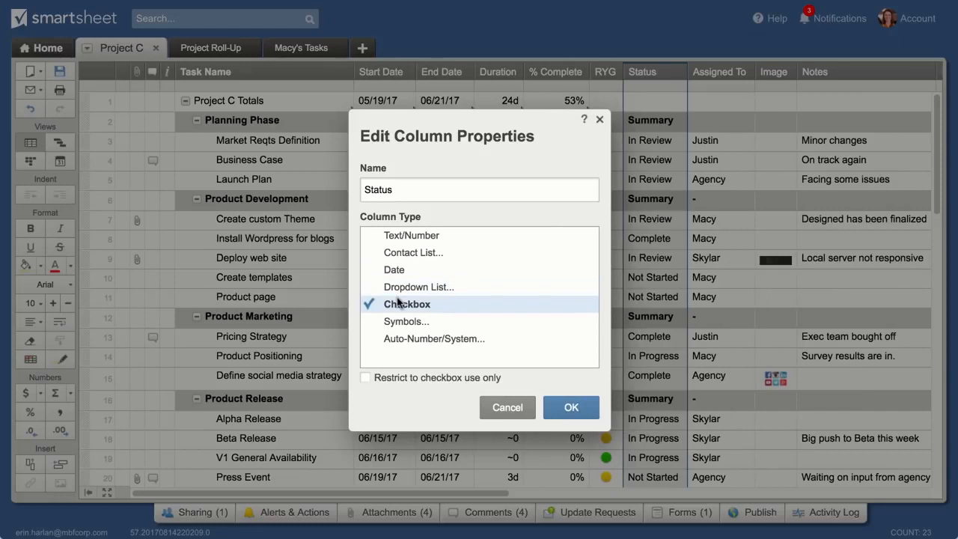
click(407, 320)
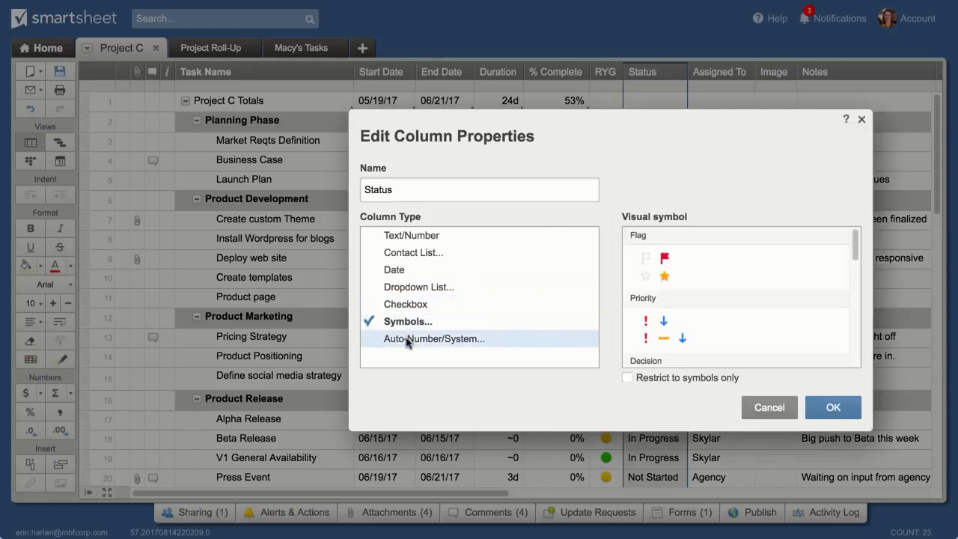
click(434, 339)
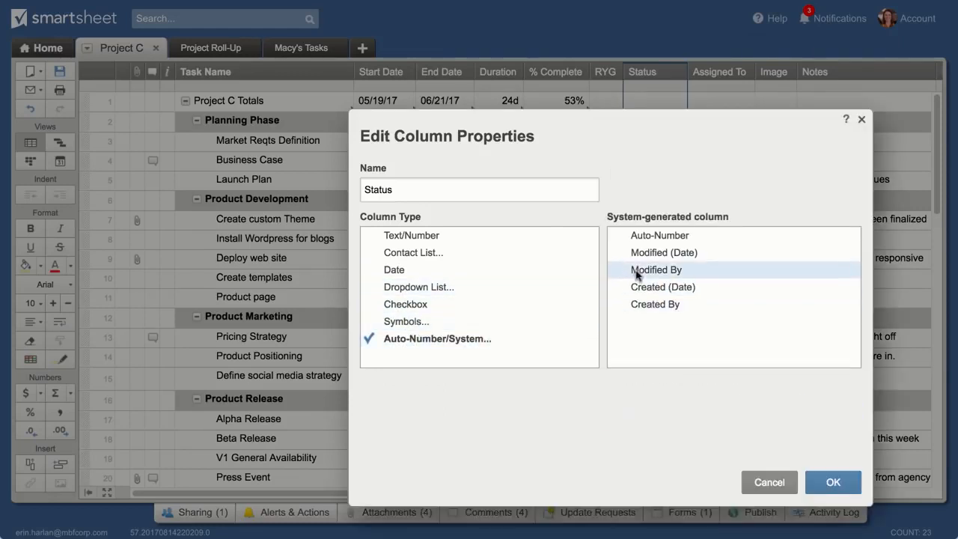
click(769, 482)
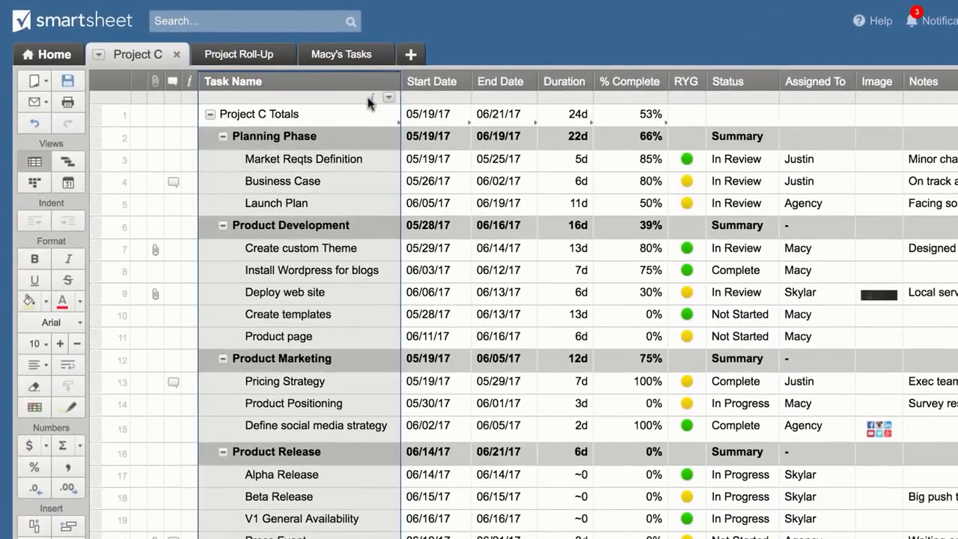
- Bold the Project C Totals row and start a red conditional formatting rule for Launch Plan
click(124, 136)
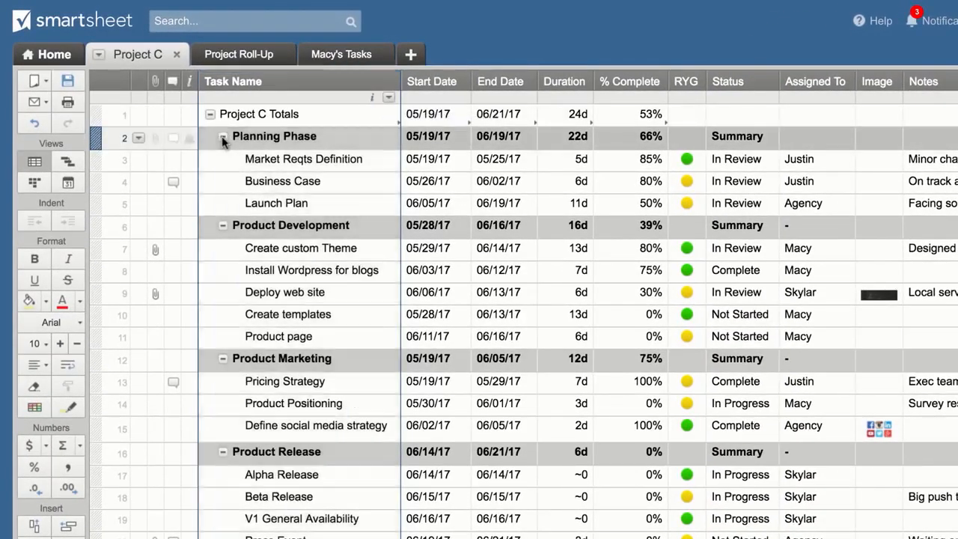
click(274, 136)
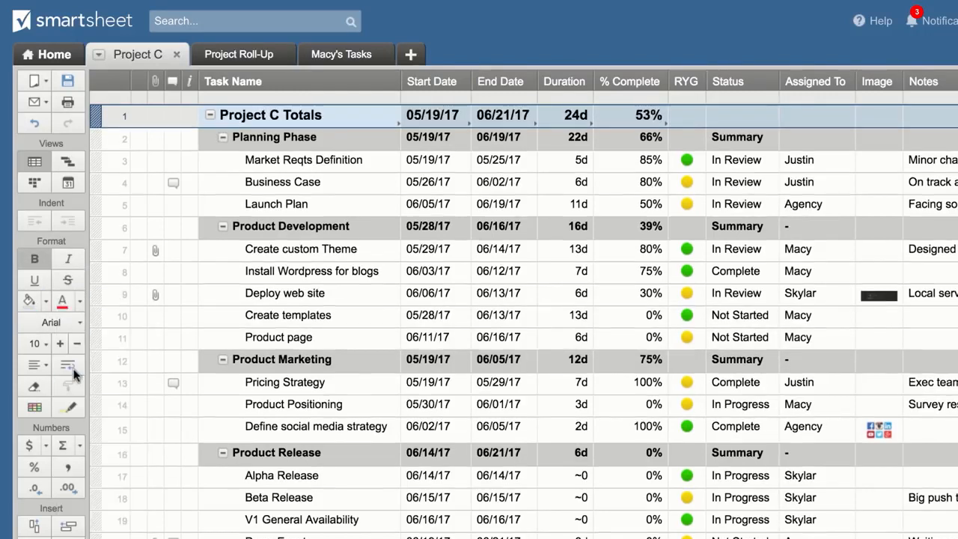
mouse_move(35, 408)
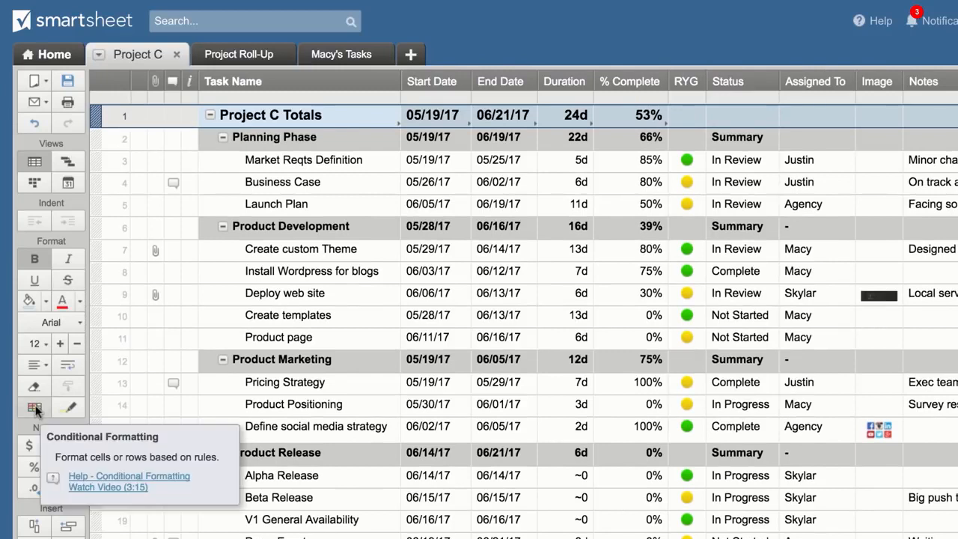
click(35, 407)
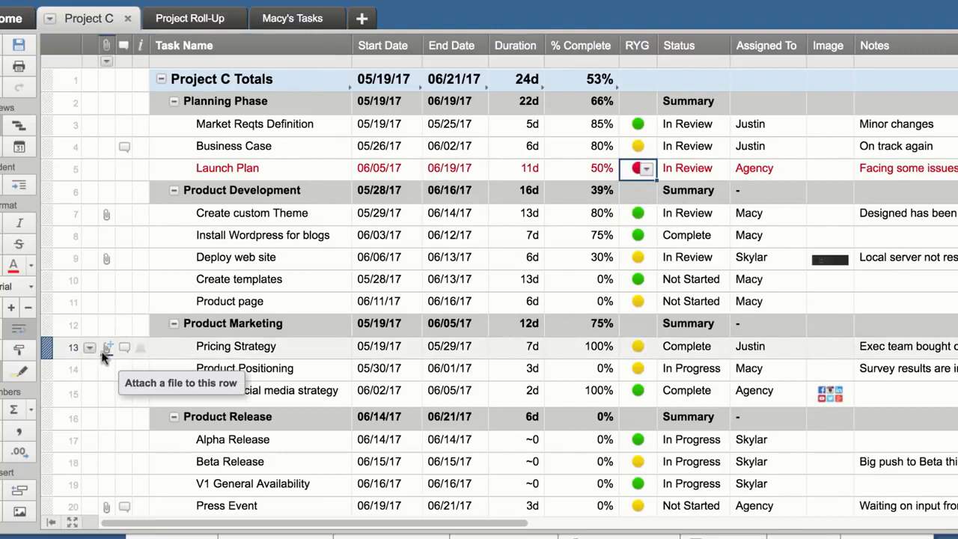
- Upload pricing_analysis.xlsx from the computer as an attachment on the Pricing Strategy row
click(108, 348)
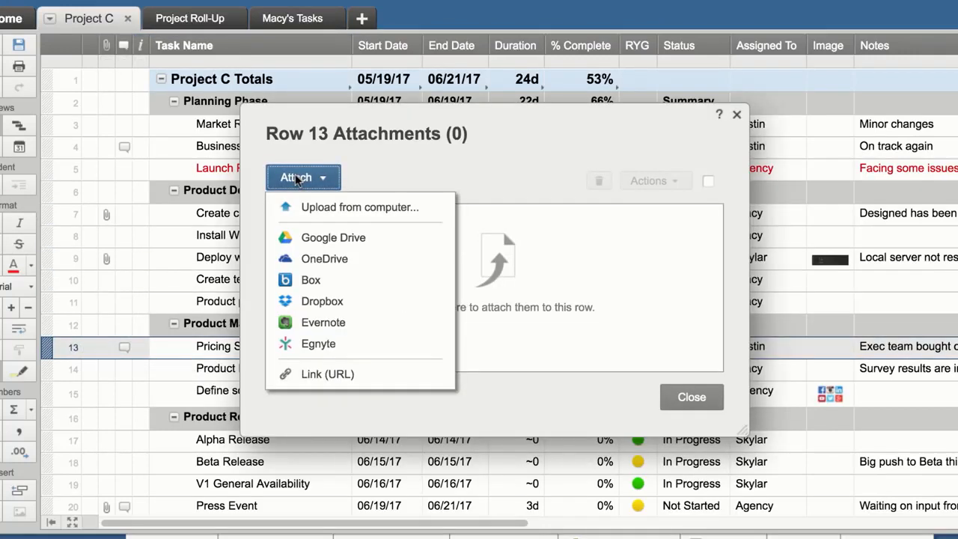
click(360, 206)
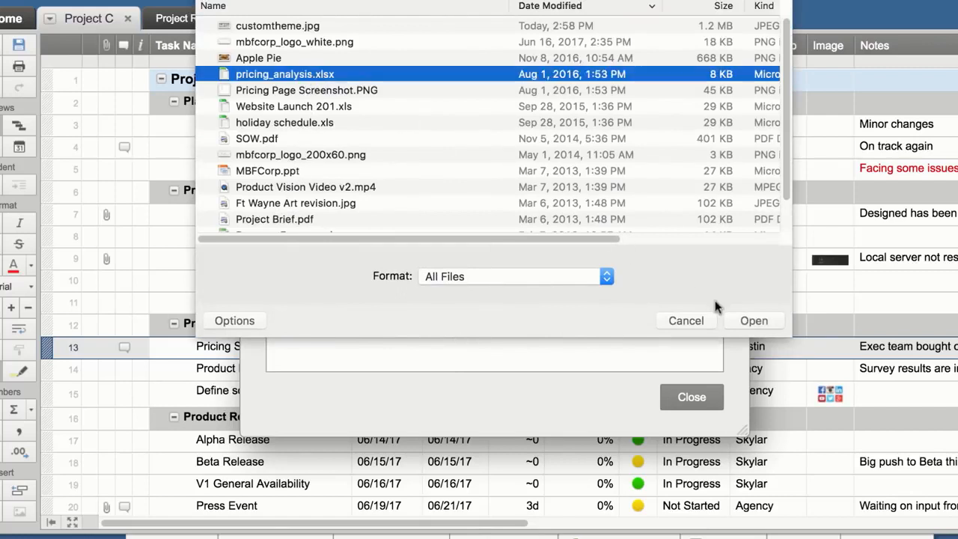
click(754, 321)
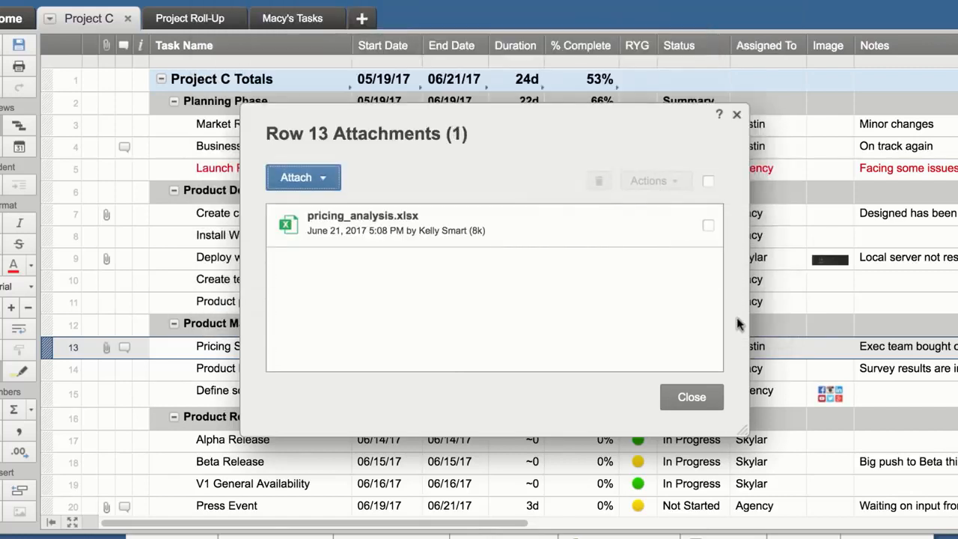
click(692, 397)
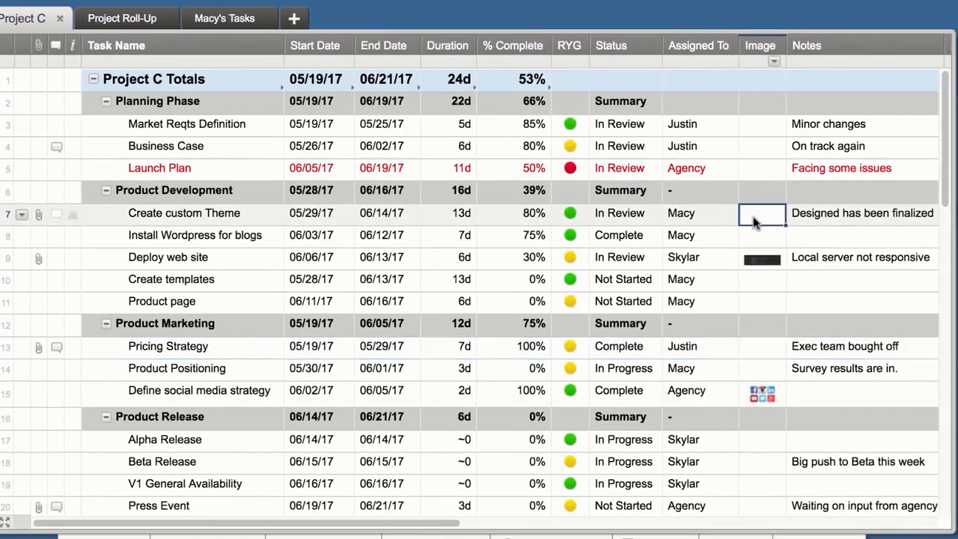
- Insert customtheme.jpg from the computer into the Create custom Theme row's Image cell
right_click(761, 213)
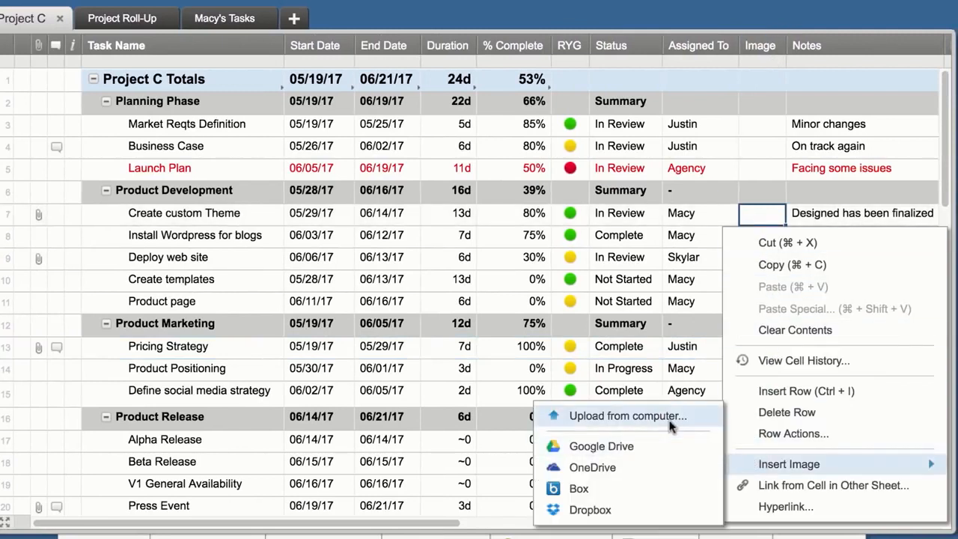
click(628, 416)
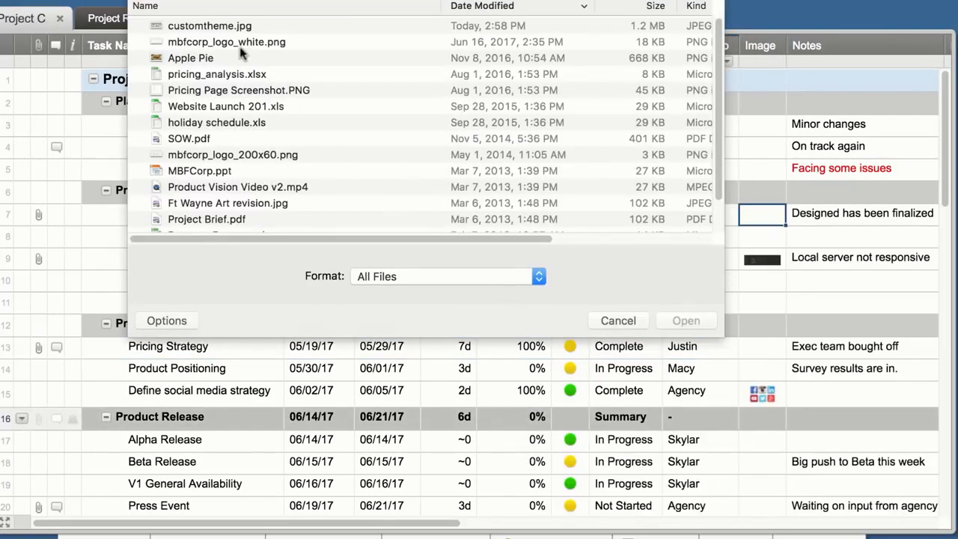
click(210, 25)
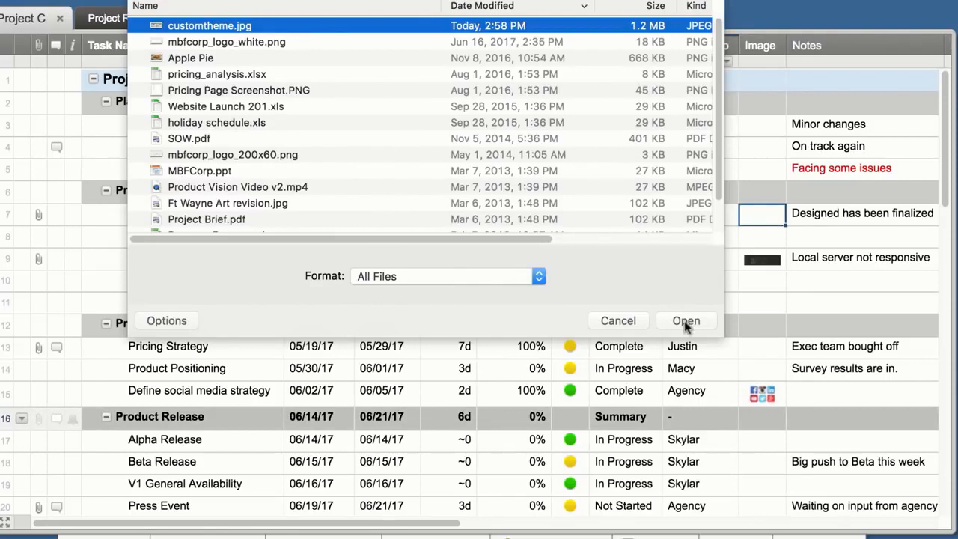
click(685, 320)
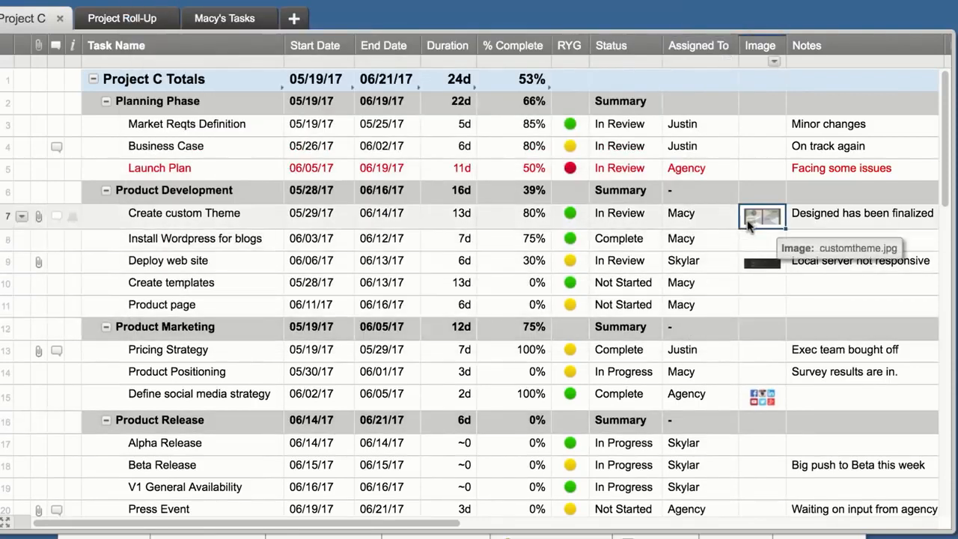
- Preview the inserted image at full size, then move to the Business Case row's comments
click(761, 215)
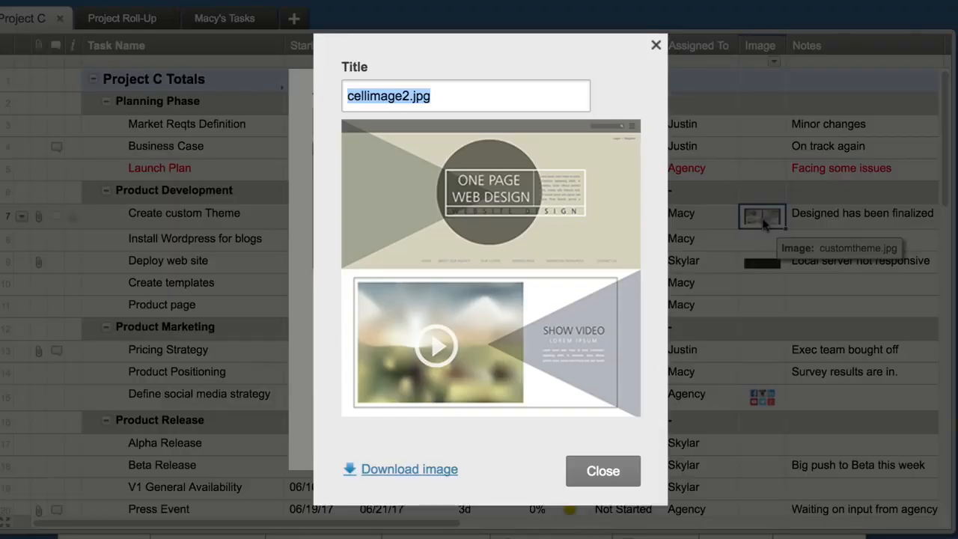
click(602, 470)
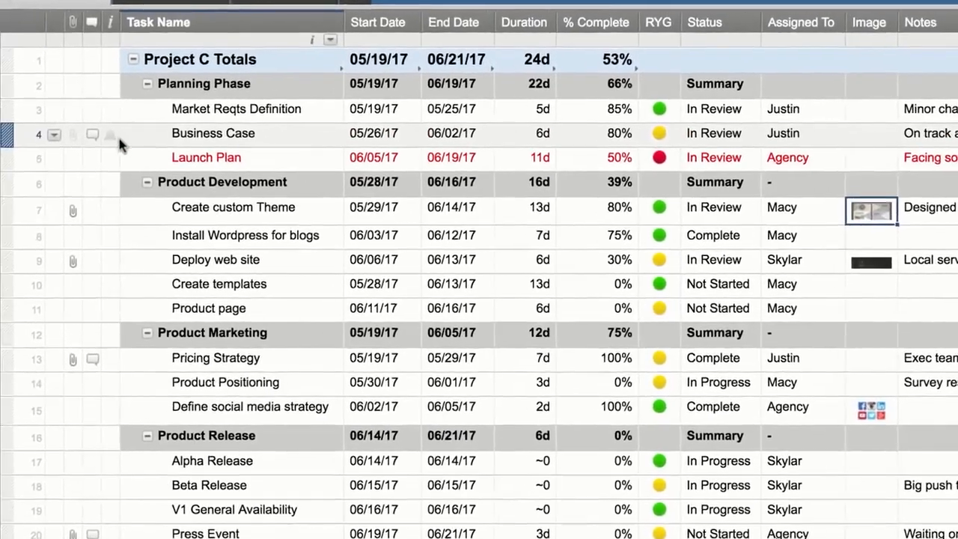
- Post the reply 'Will have more info after meeting' on the Business Case timing question
click(93, 134)
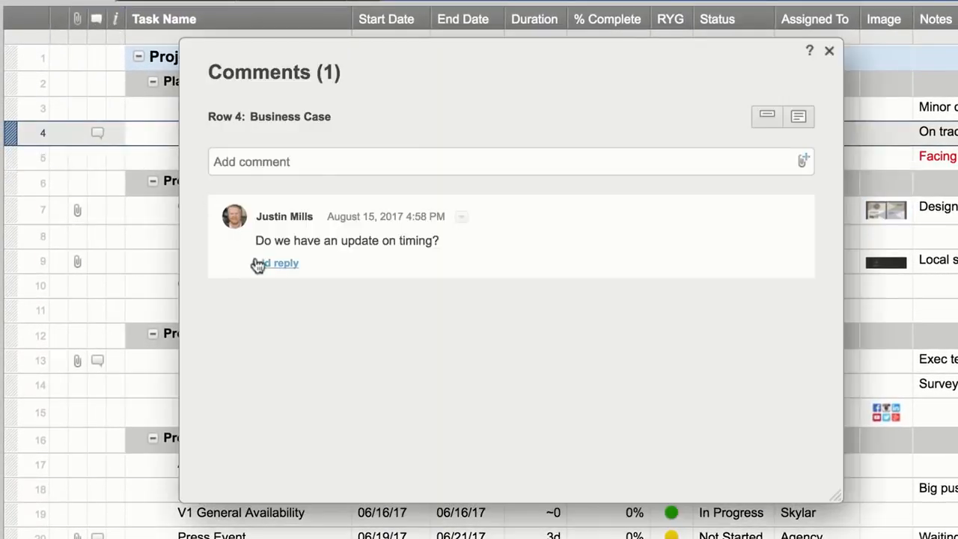
text(Will have more info after meeting)
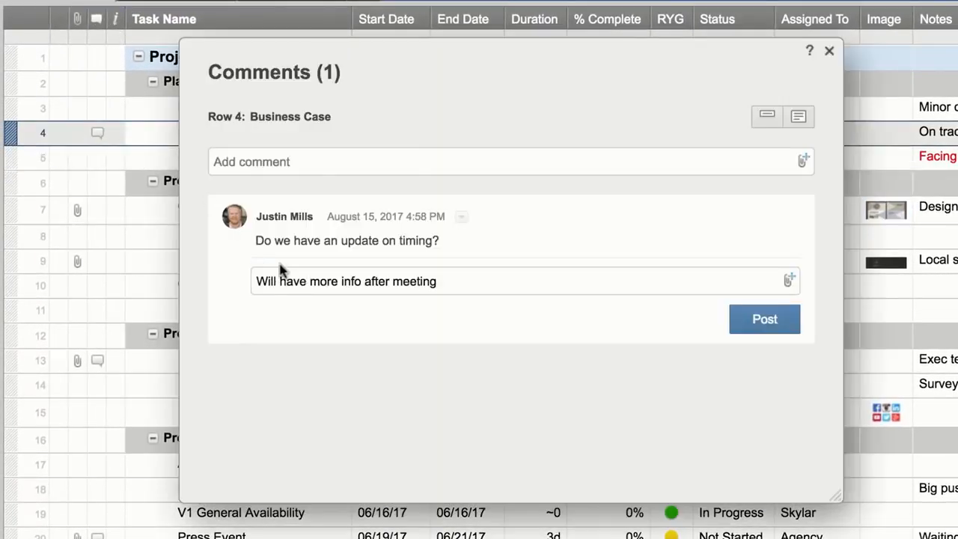
click(764, 318)
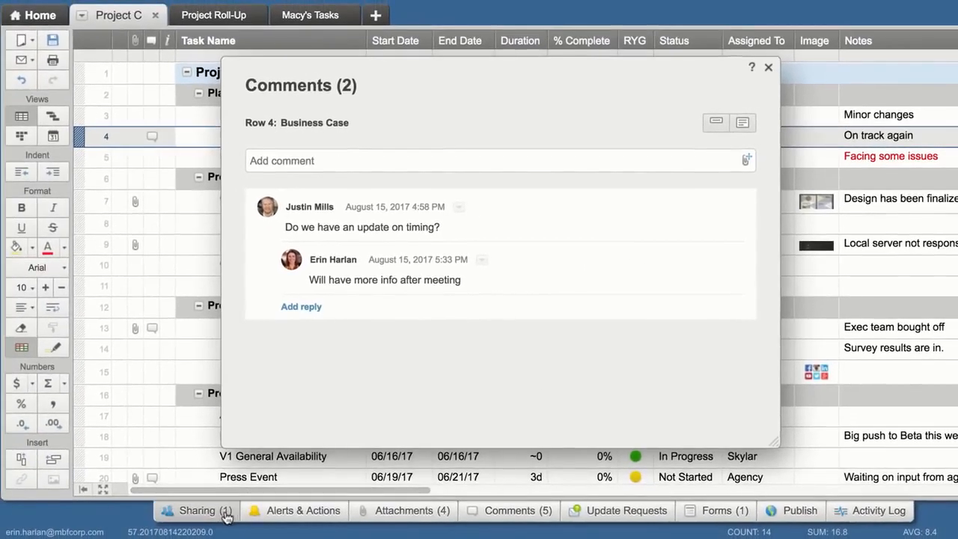
click(198, 510)
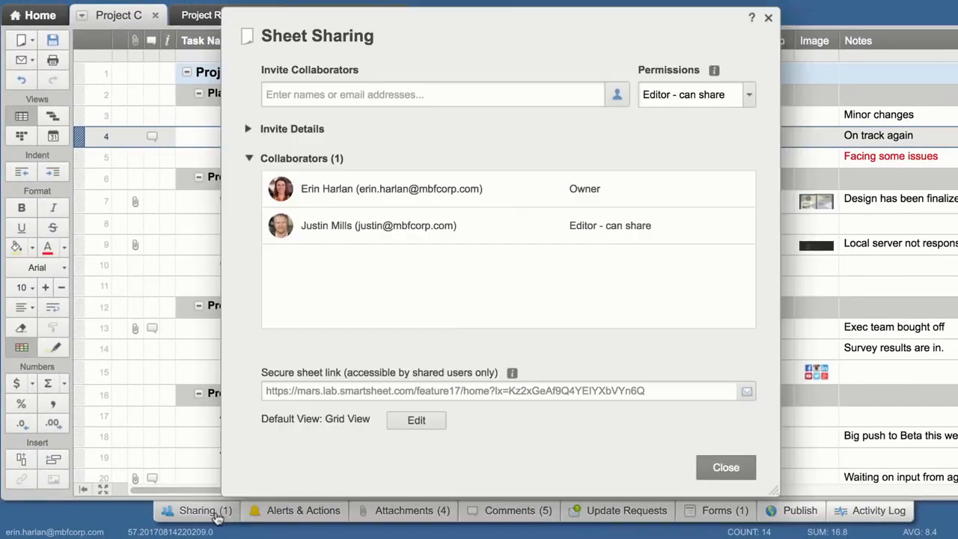
text(macy)
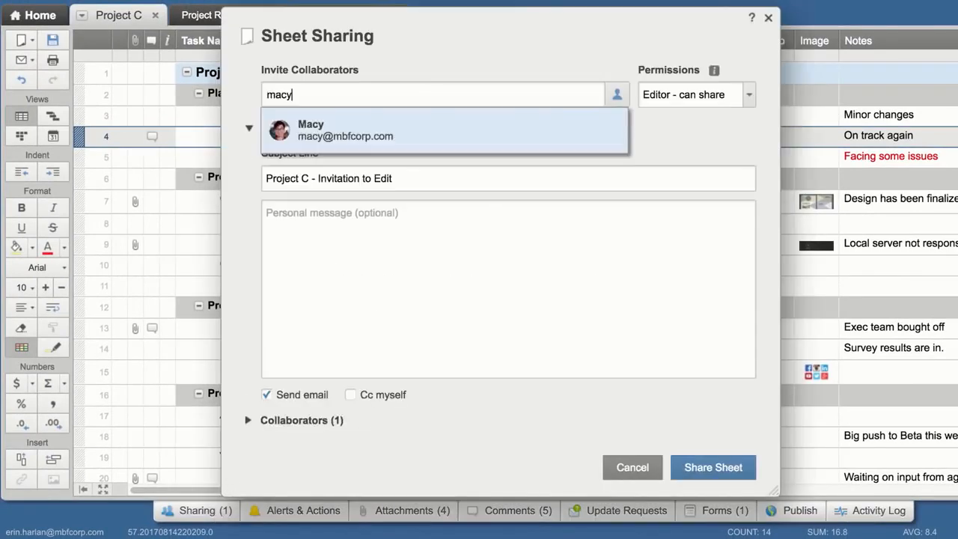
click(694, 94)
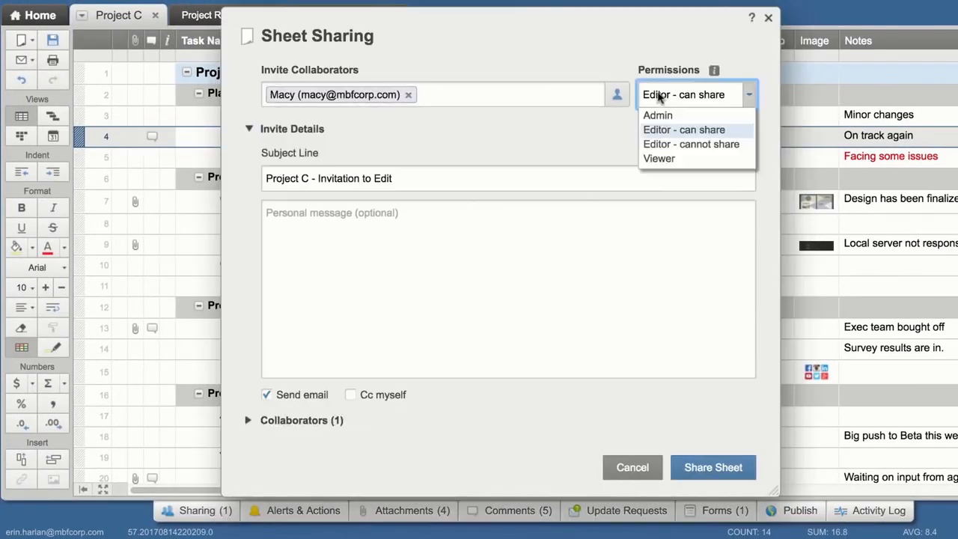
mouse_move(656, 143)
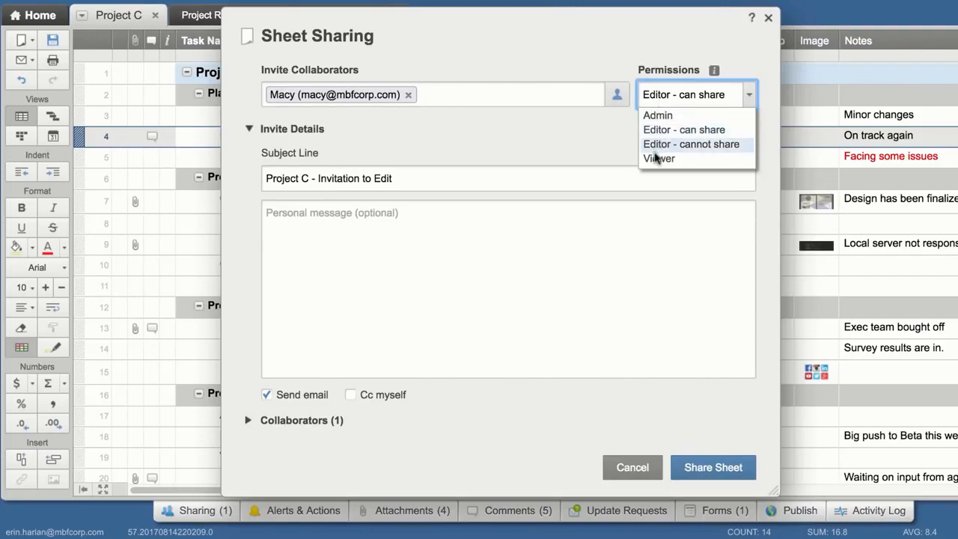
click(712, 467)
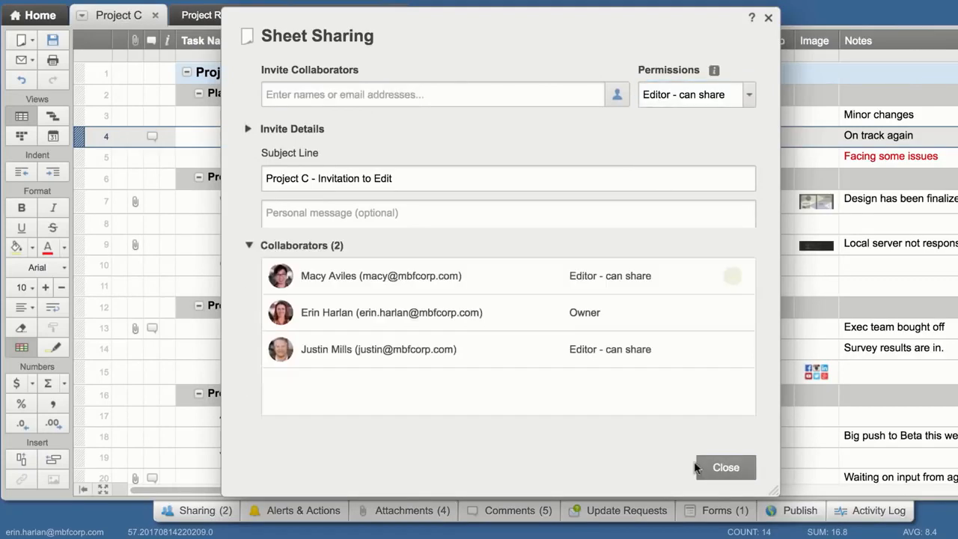
click(725, 467)
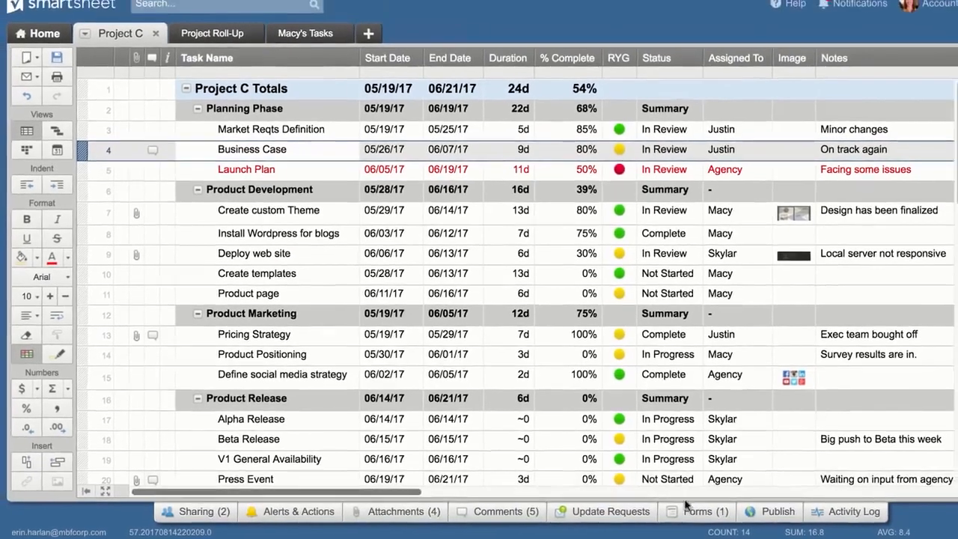
- Review the Social Media Preference form, then send an update request for the Launch Plan row
click(696, 512)
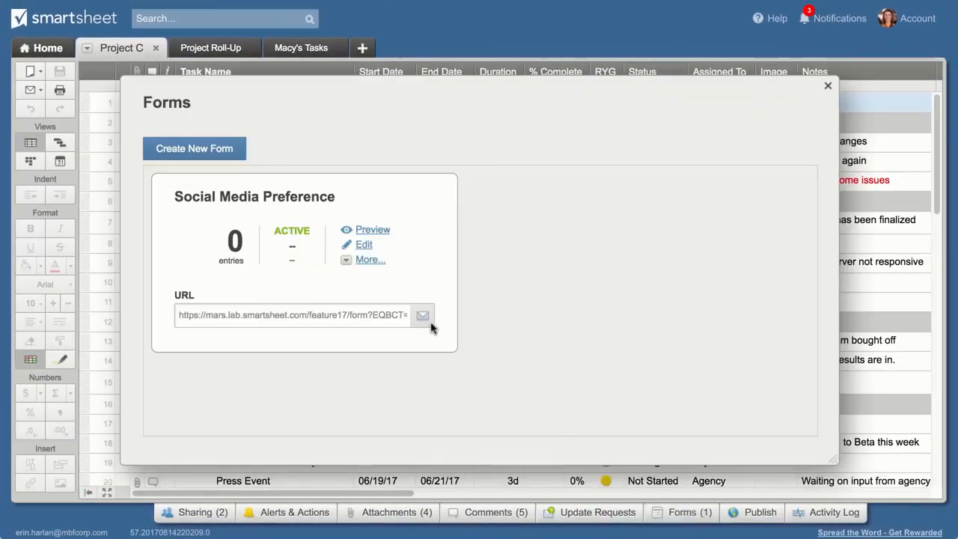
click(371, 229)
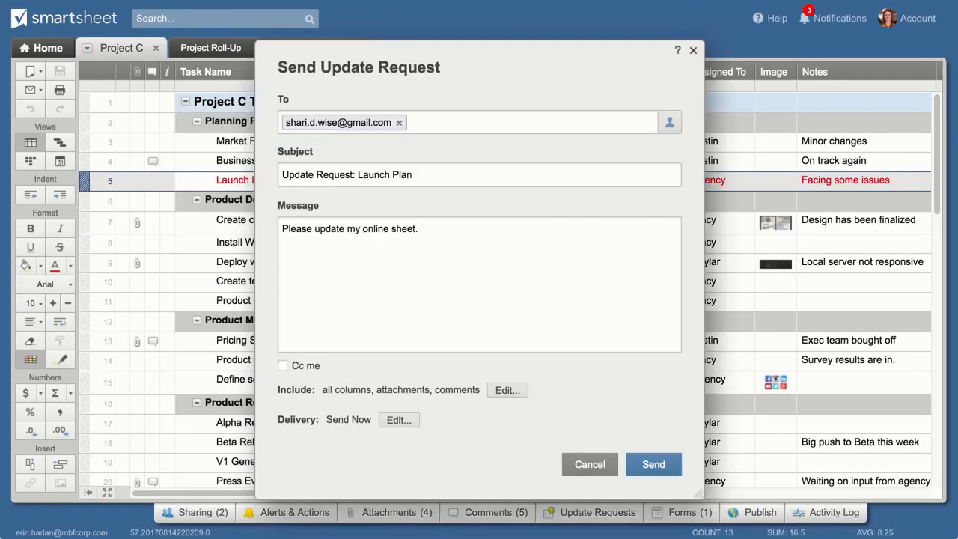
click(653, 464)
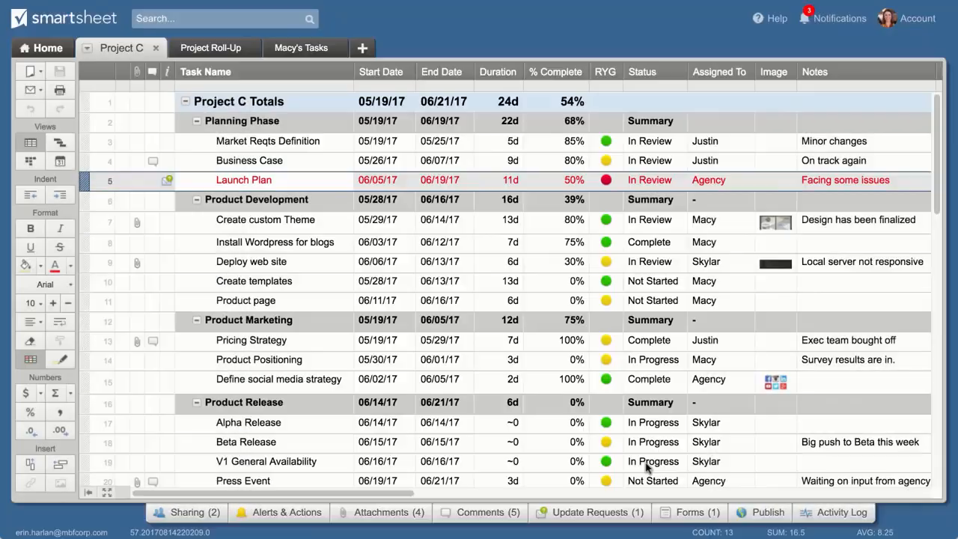
- In Alerts & Actions, choose a notification triggered when a row is assigned
click(285, 512)
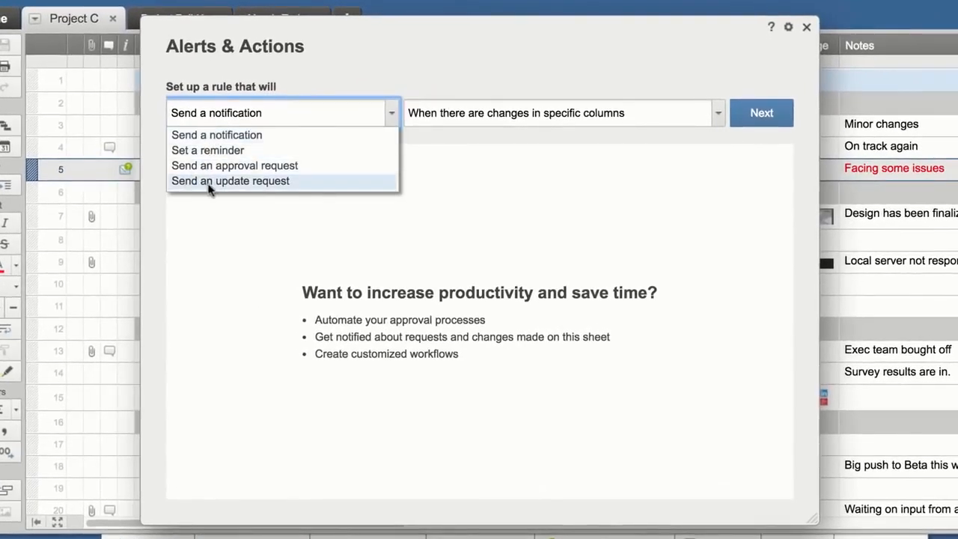
click(562, 114)
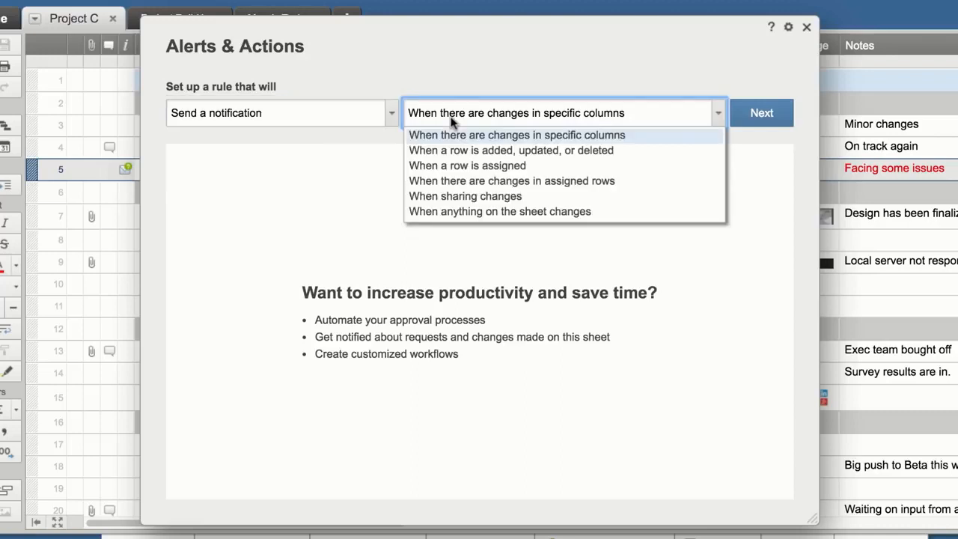
mouse_move(346, 140)
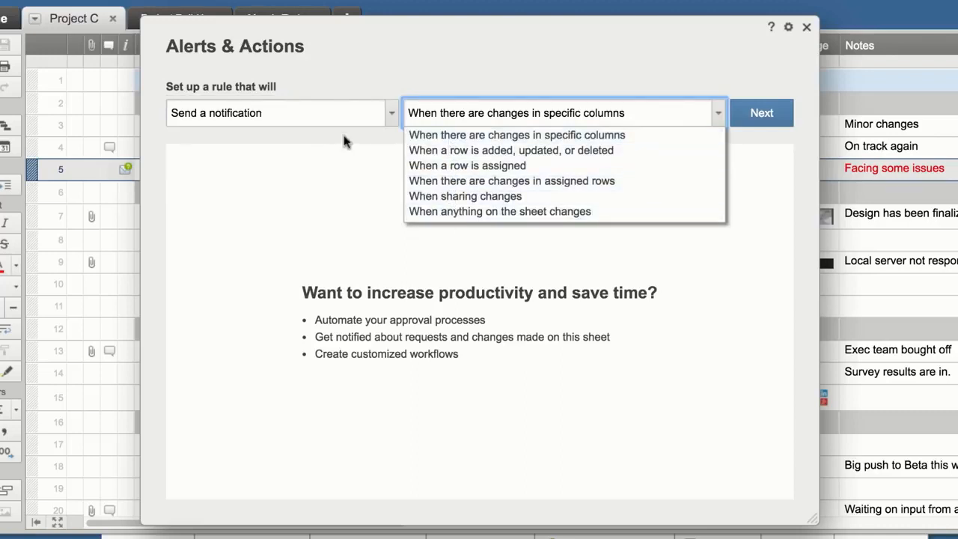
click(517, 134)
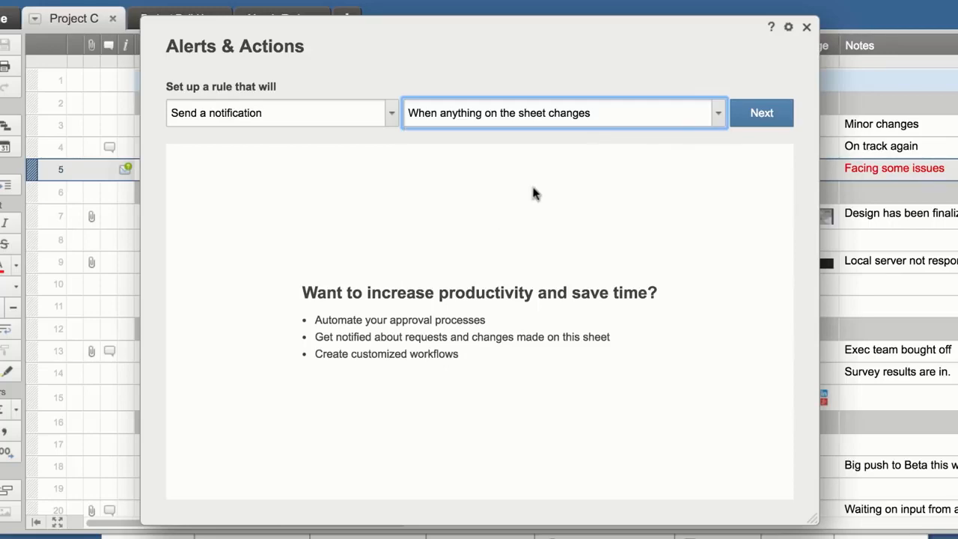
click(761, 112)
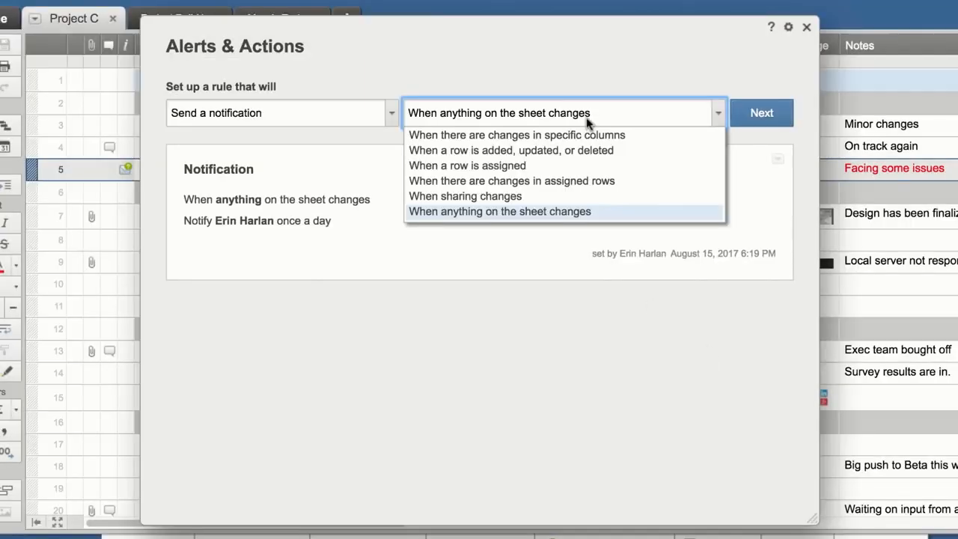
click(467, 165)
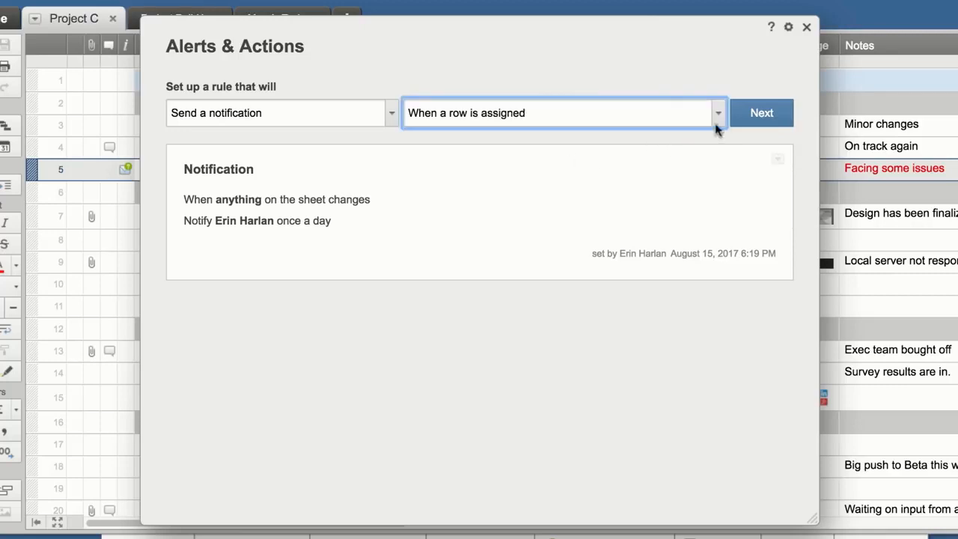
- Save the new daily Assigned To notification rule alongside the existing sheet-change alert
click(760, 112)
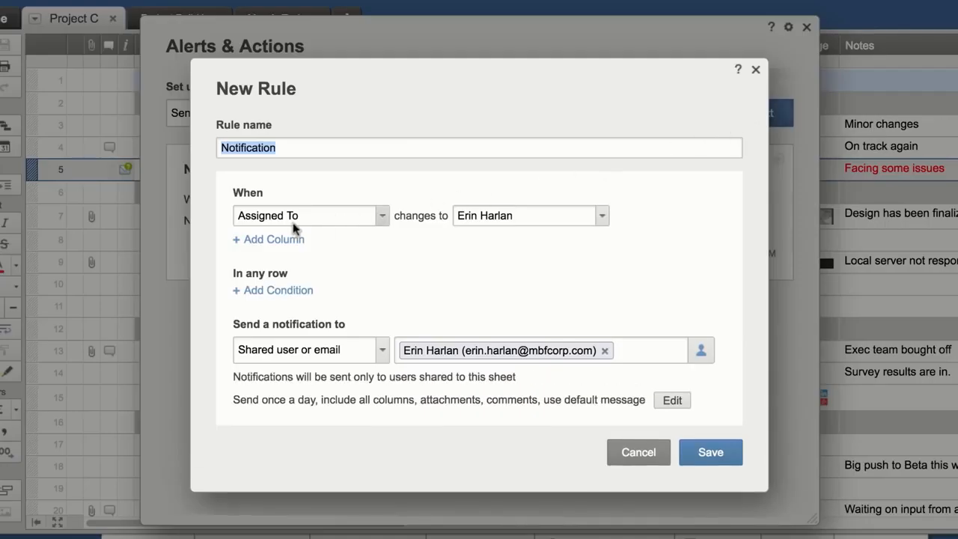
click(710, 452)
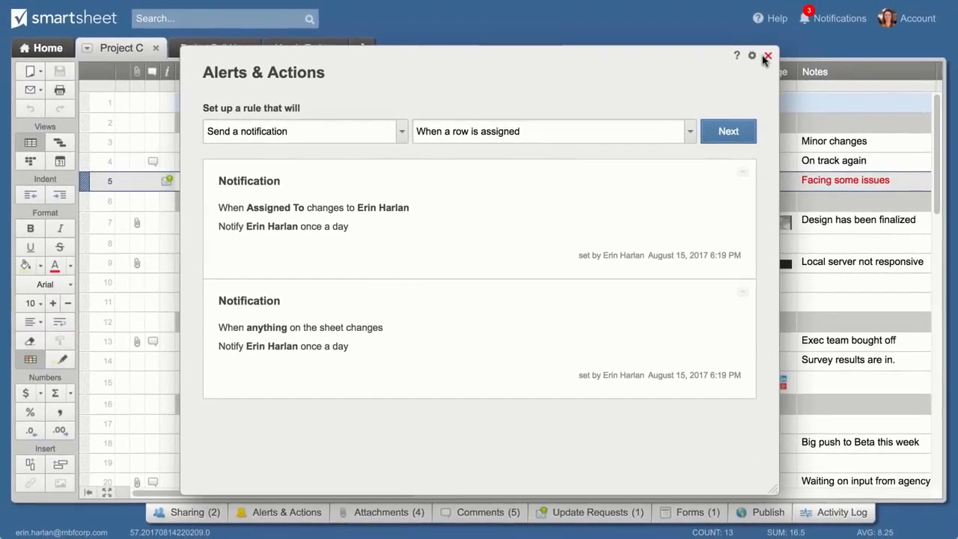
click(767, 57)
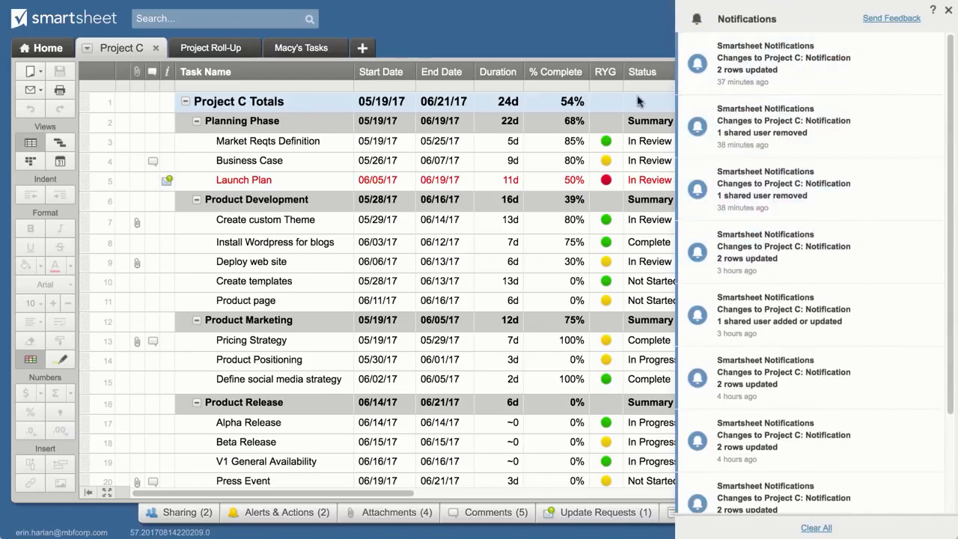
- View the Launch Plan RYG cell's history, then open the sheet's full activity log
click(949, 9)
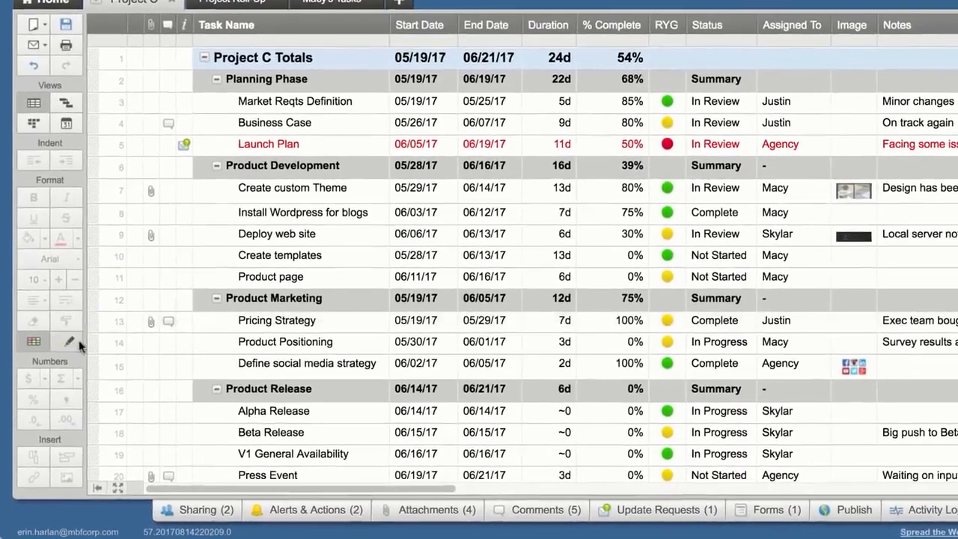
click(69, 341)
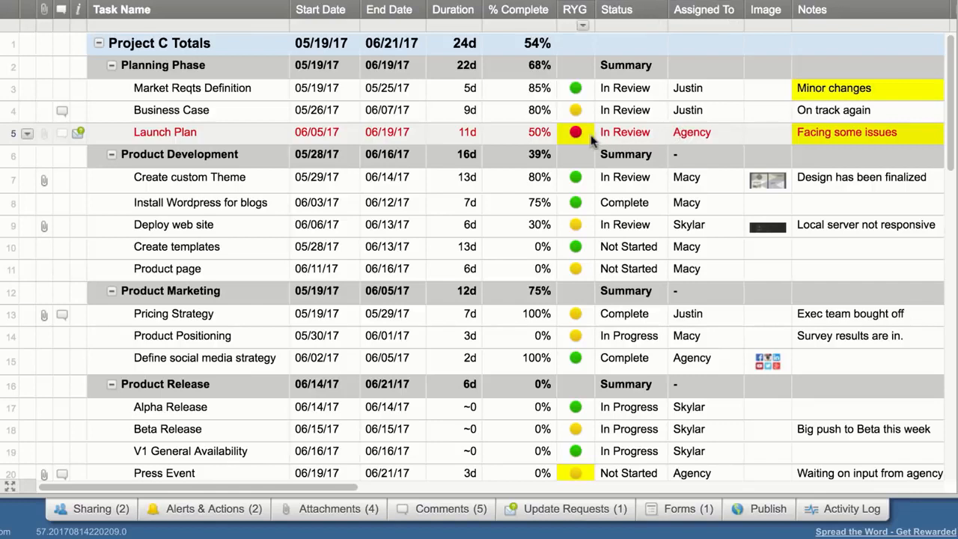
right_click(575, 131)
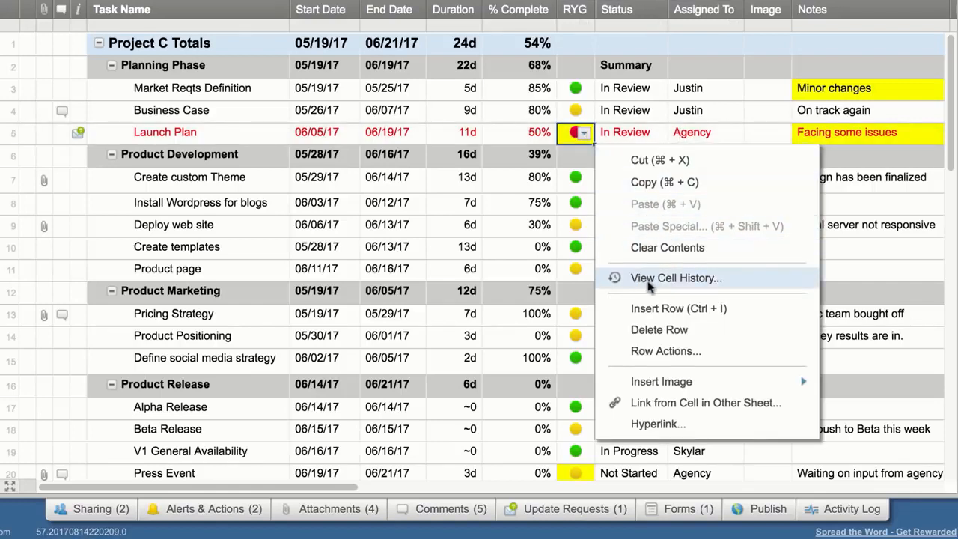
click(675, 277)
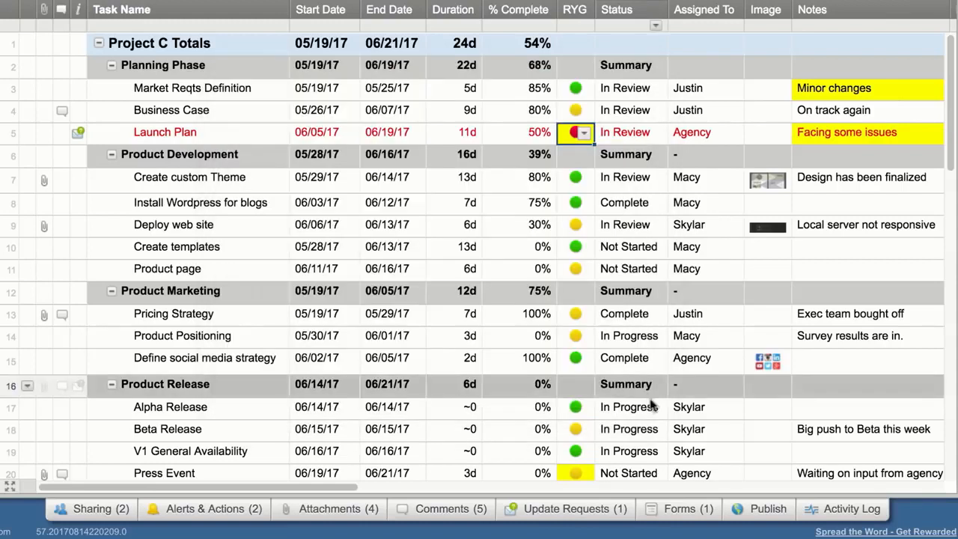
click(841, 509)
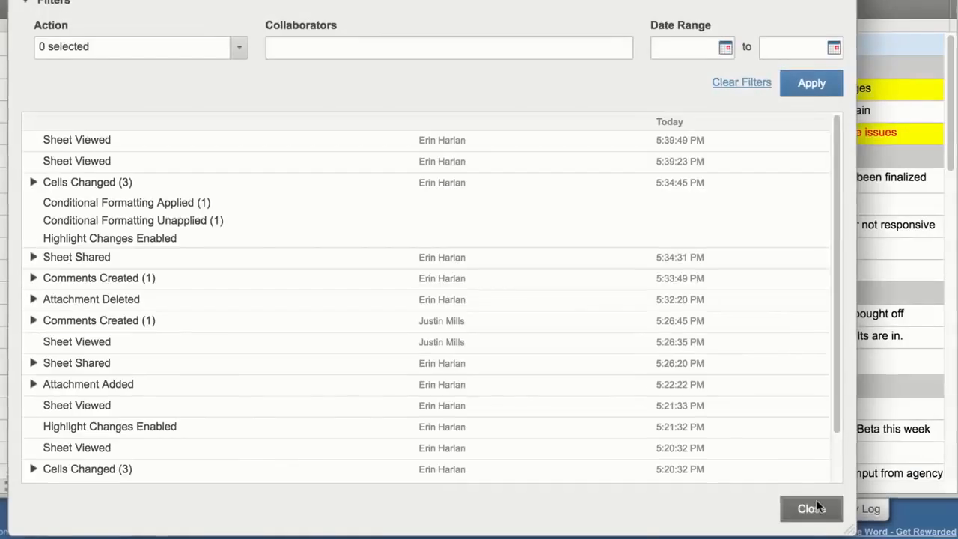
- Close the View Activity Log dialog and return to the Project C sheet
click(238, 47)
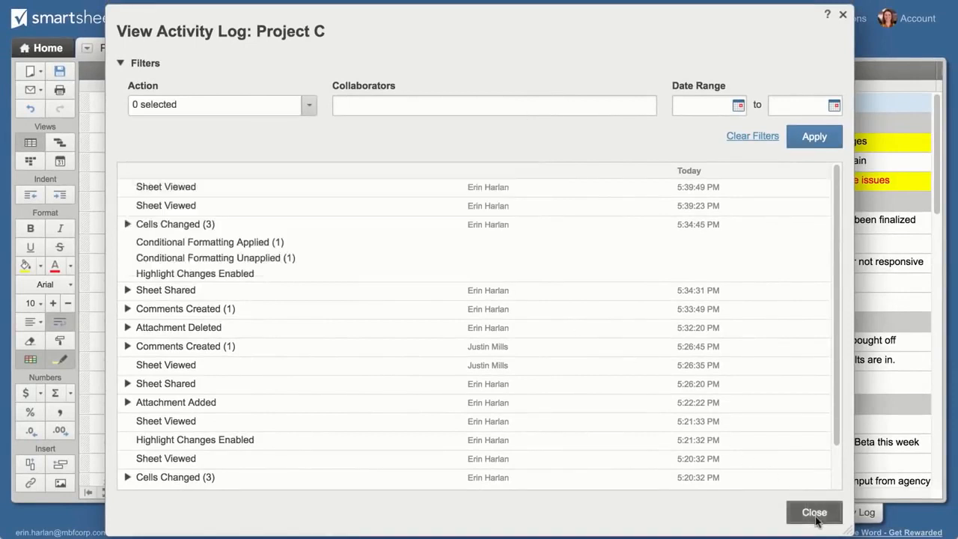
click(815, 512)
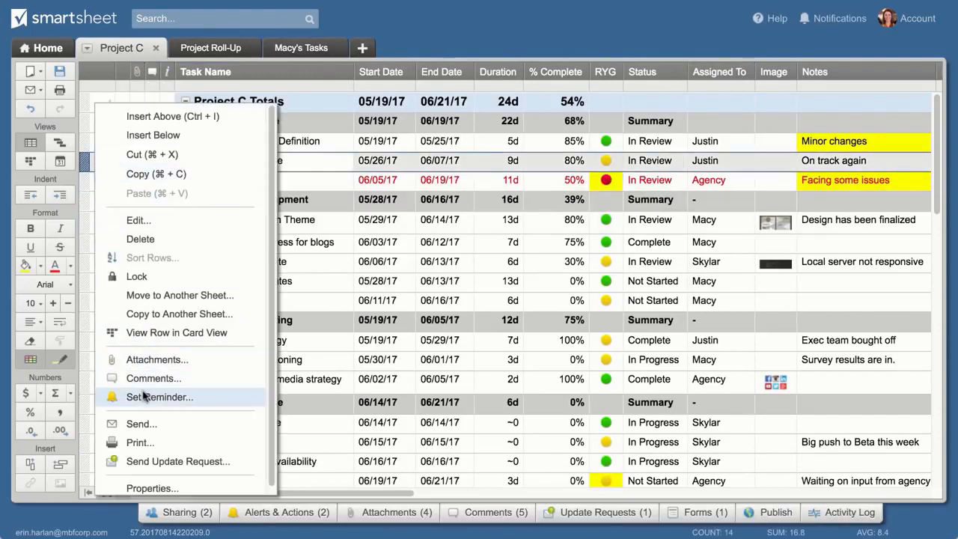
- Save an email reminder on the Business Case row, then switch Project C to card view
click(159, 396)
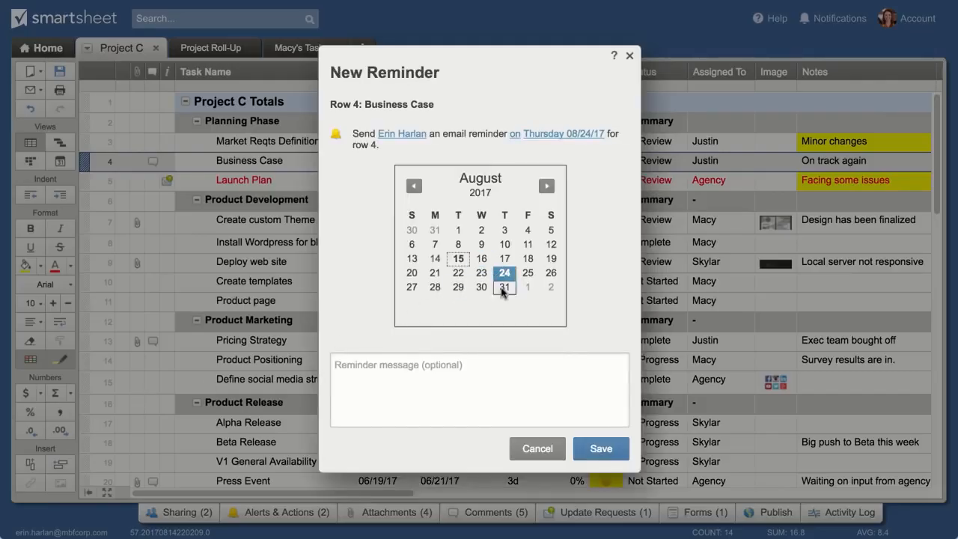
click(601, 449)
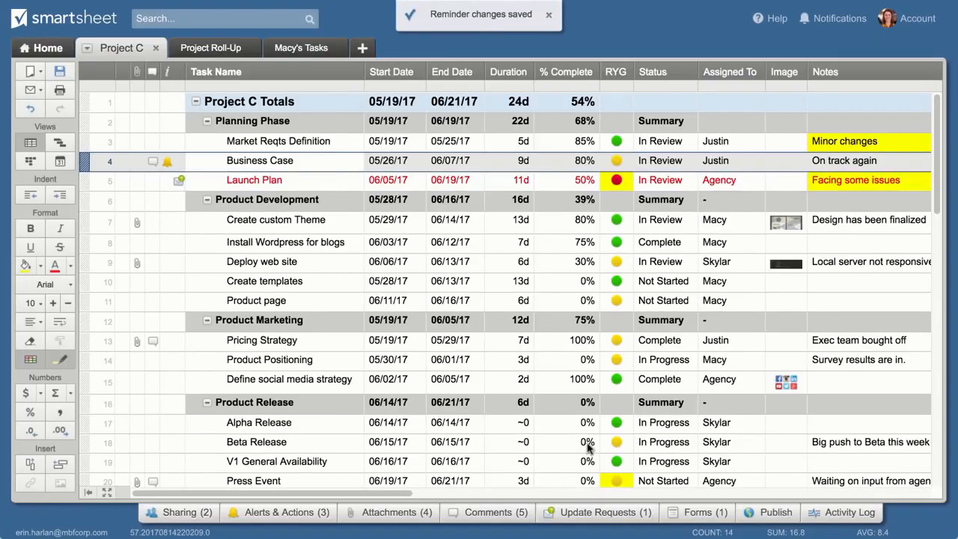
mouse_move(168, 162)
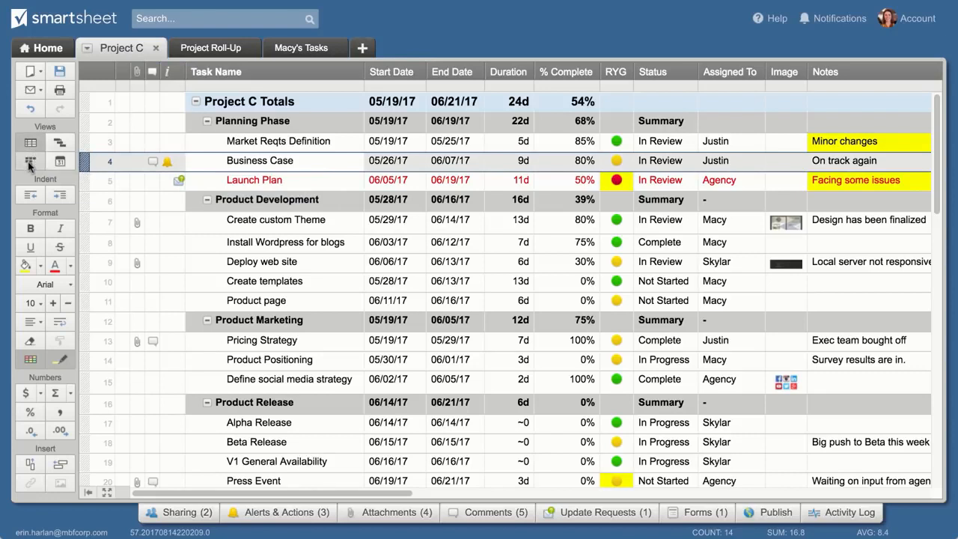
click(30, 161)
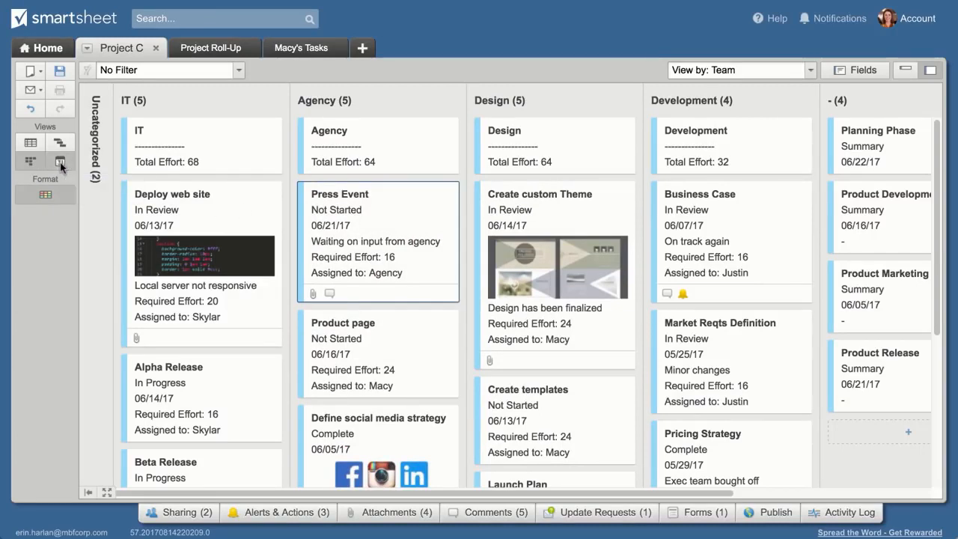
- Show Project C as a Gantt timeline, then move to the Project Roll-Up sheet
click(60, 162)
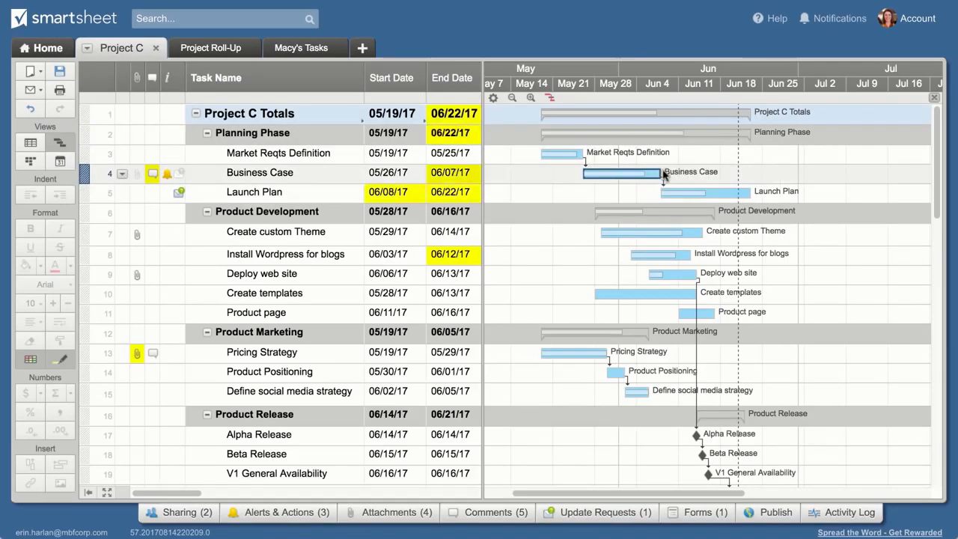
click(207, 46)
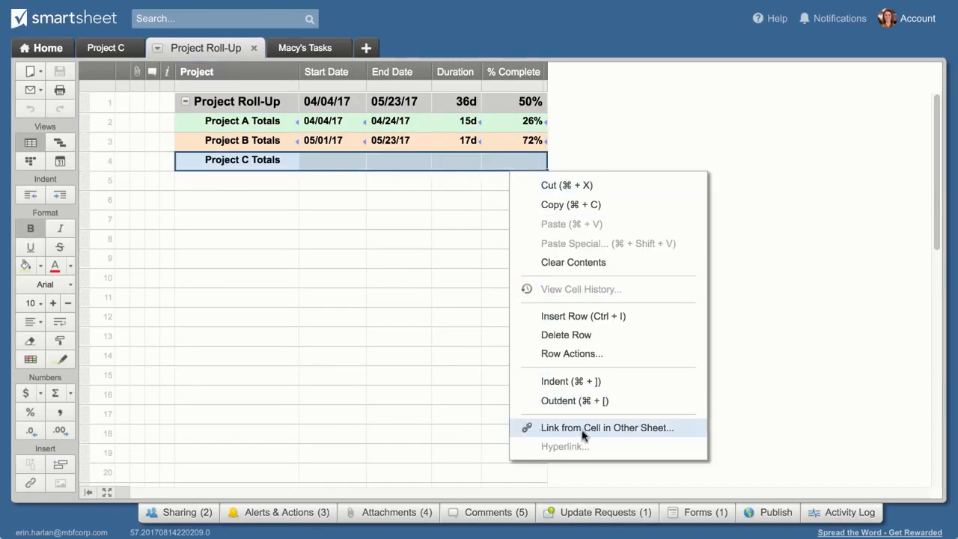
- Link Project C Totals to Project C's totals cells, then switch to the Macy's Tasks report
click(606, 428)
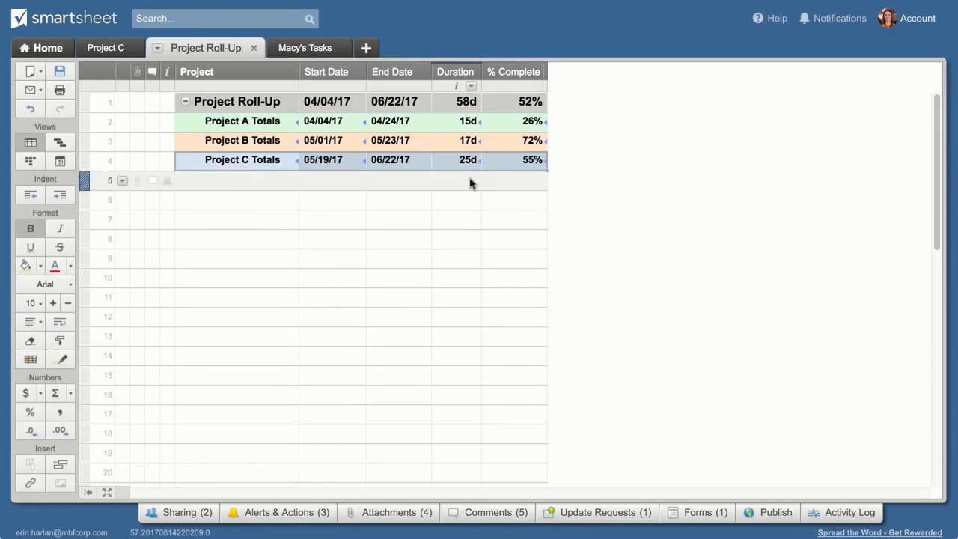
click(305, 47)
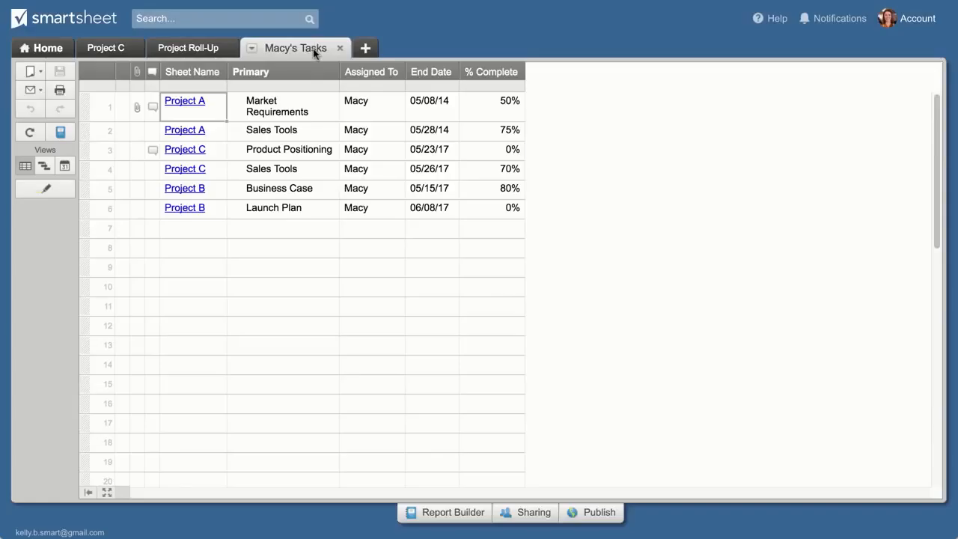
- Open the Report Builder criteria for the Macy's Tasks report
click(452, 512)
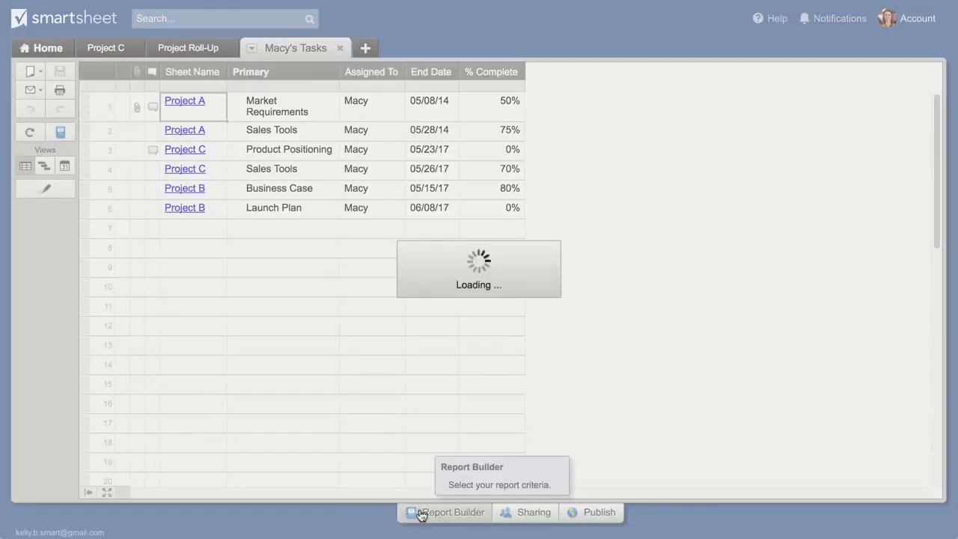
click(450, 512)
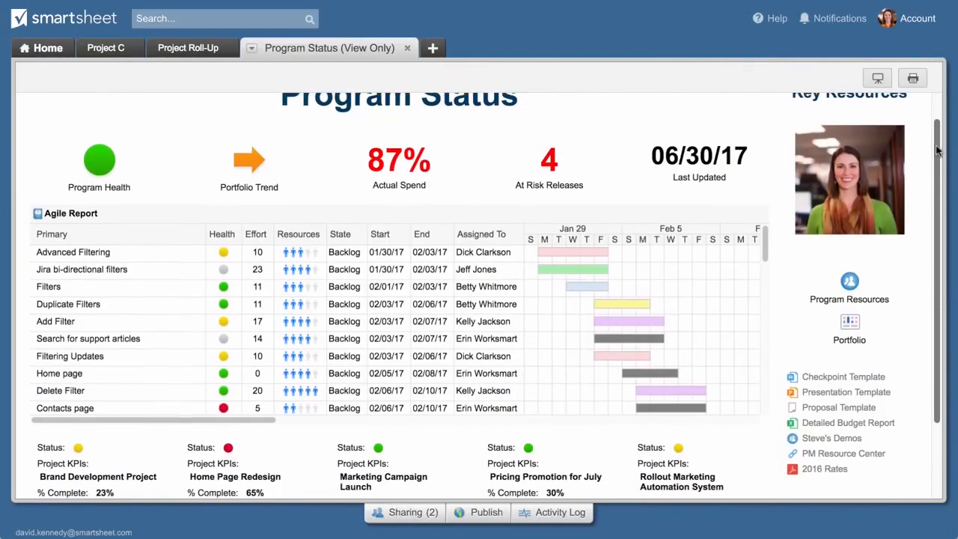
- Scroll the Program Status dashboard to the Agile Report and project KPI widgets
scroll(down, 3)
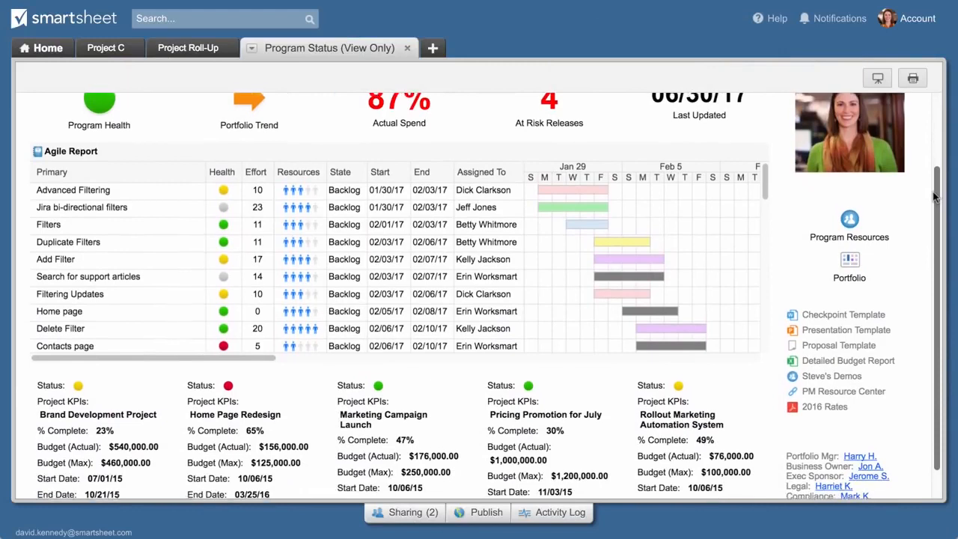
scroll(down, 3)
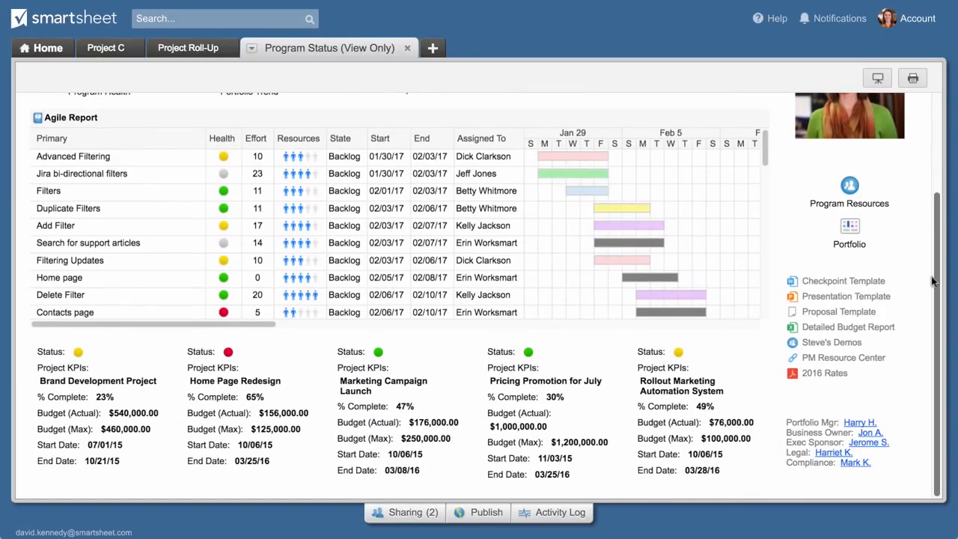
mouse_move(906, 339)
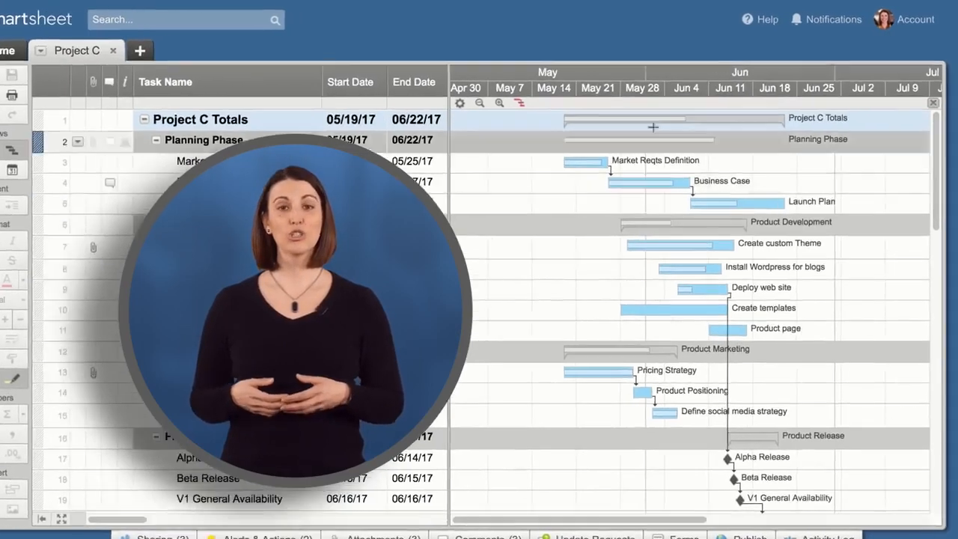
- Show the Help menu with Help Center, videos, training and community resources
click(761, 18)
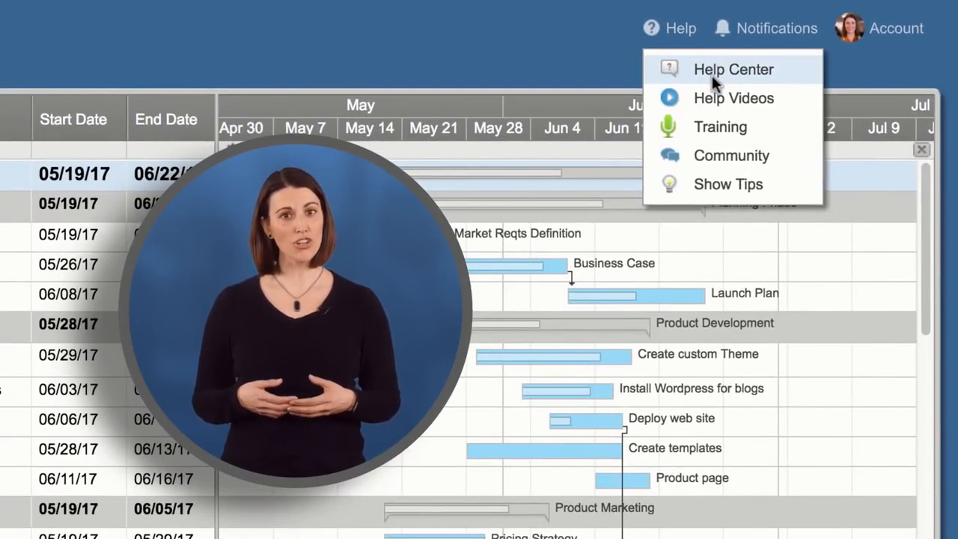
mouse_move(713, 99)
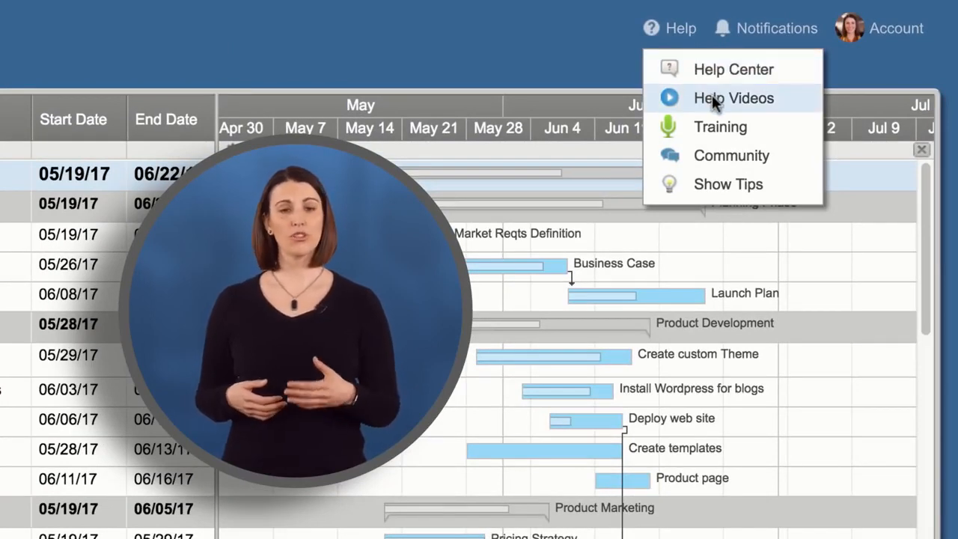
mouse_move(719, 126)
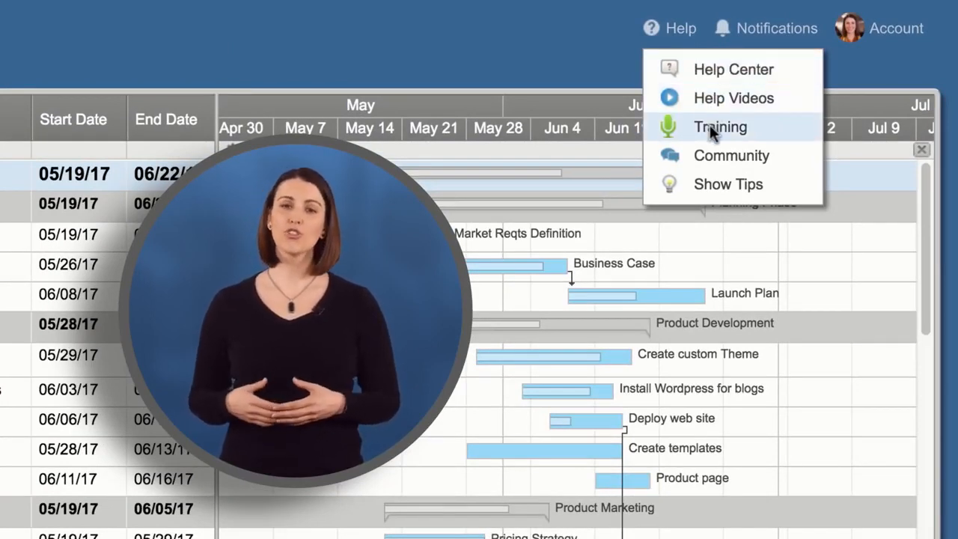
mouse_move(731, 155)
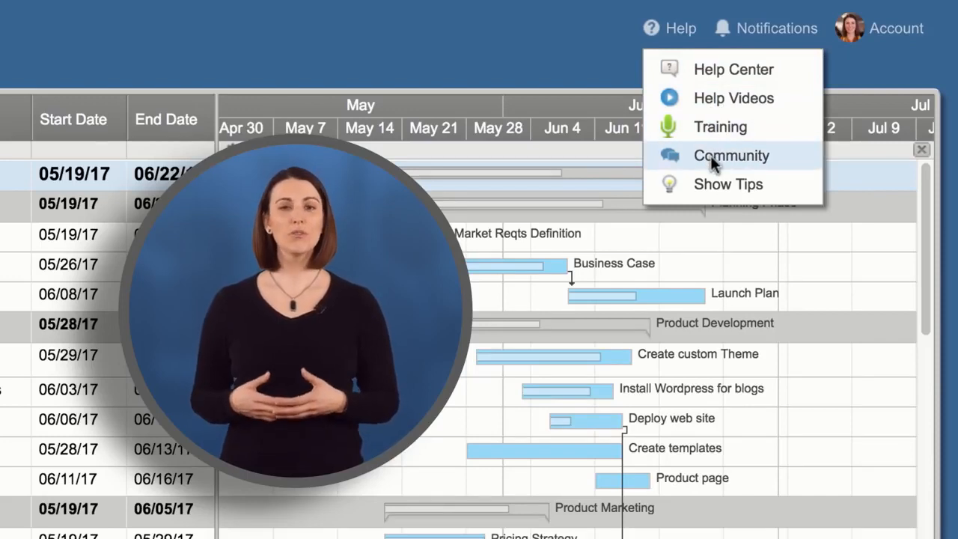